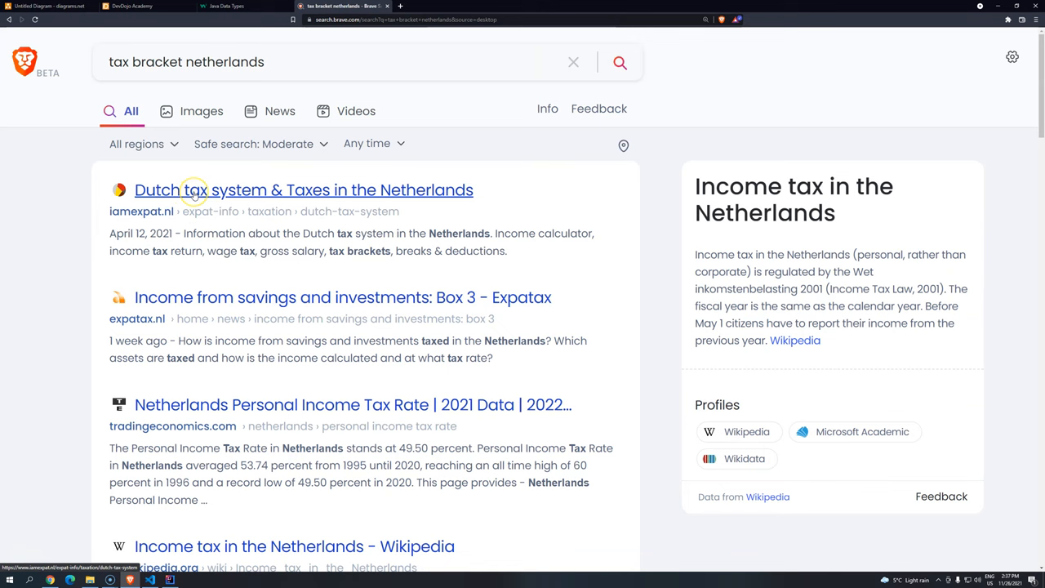
Open the IamExpat Dutch tax system article and scroll to the 2021 Box 1 rate tables
{"action": "left_click", "coordinate": [304, 189]}
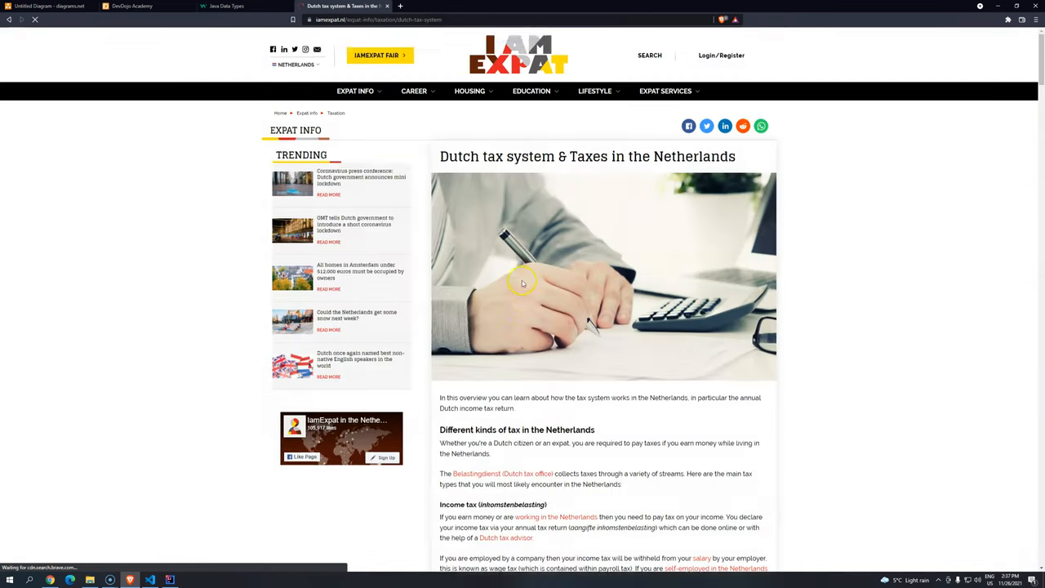
{"action": "scroll", "scroll_direction": "down", "scroll_amount": 3}
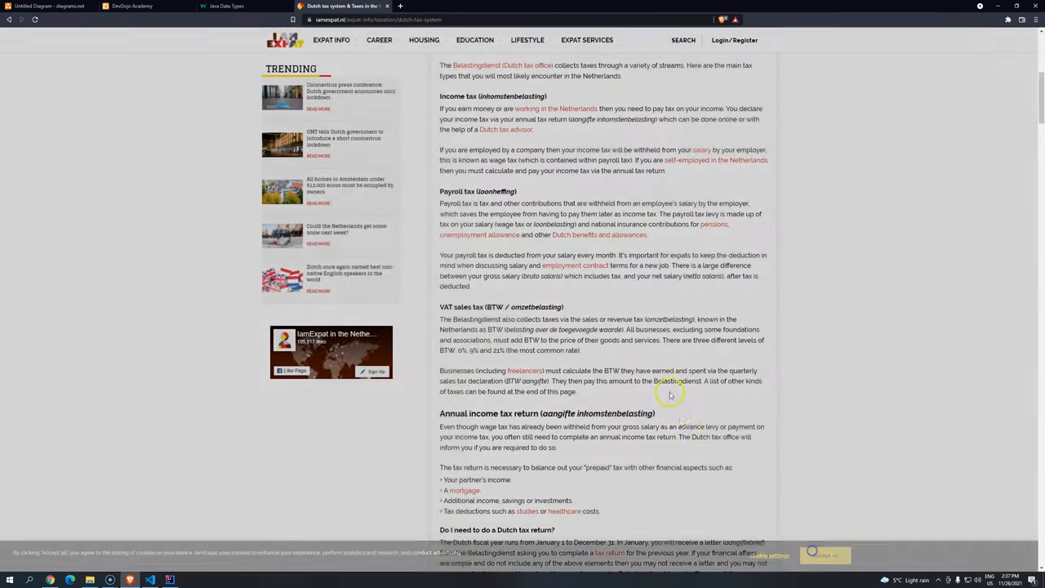
{"action": "scroll", "scroll_direction": "down", "scroll_amount": 3}
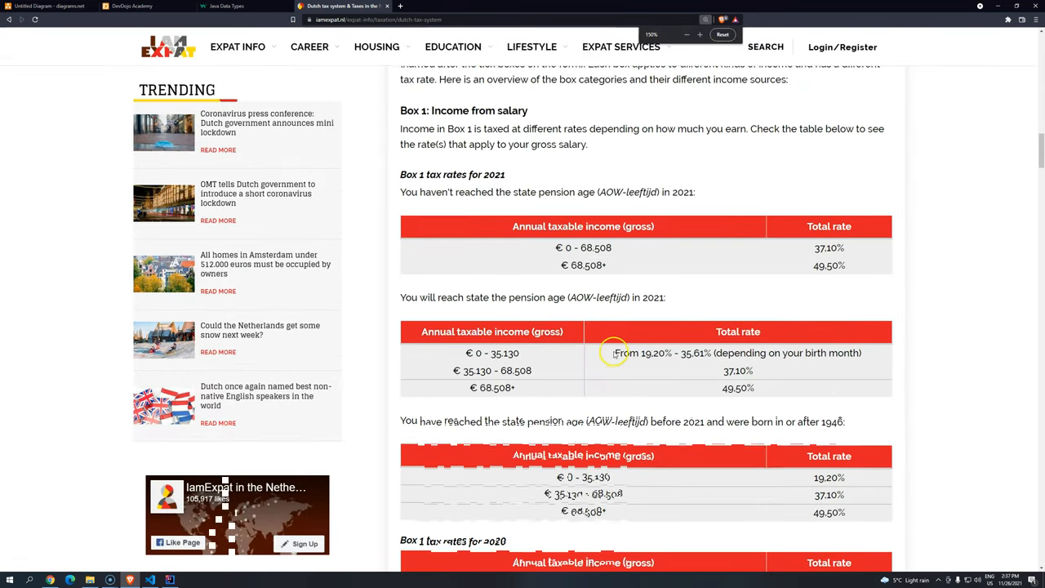
{"action": "scroll", "scroll_direction": "down", "scroll_amount": 3}
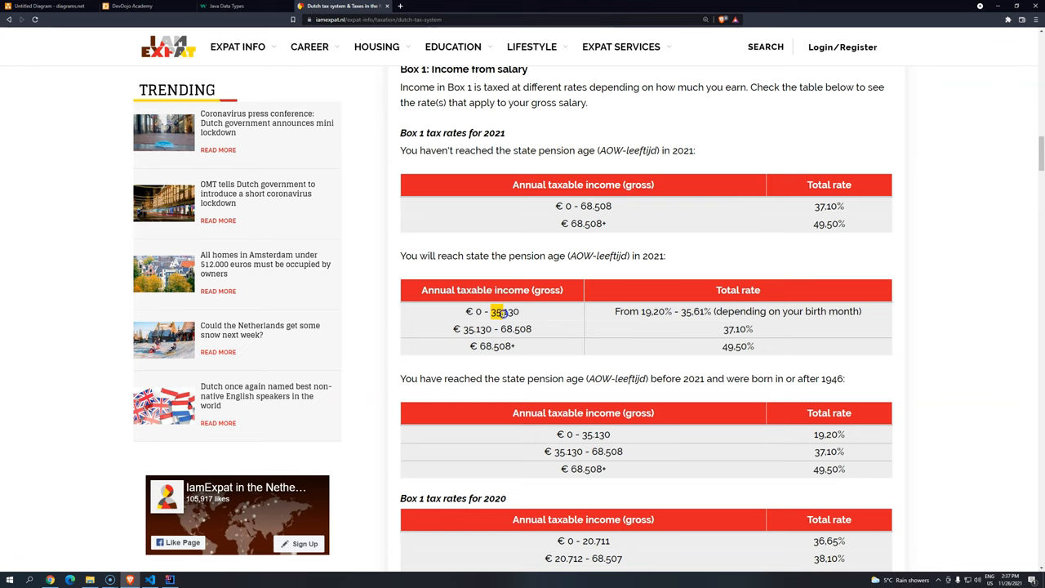
Highlight the 35,130 income bracket boundary in both tax bracket rows
{"action": "double_click", "coordinate": [503, 310]}
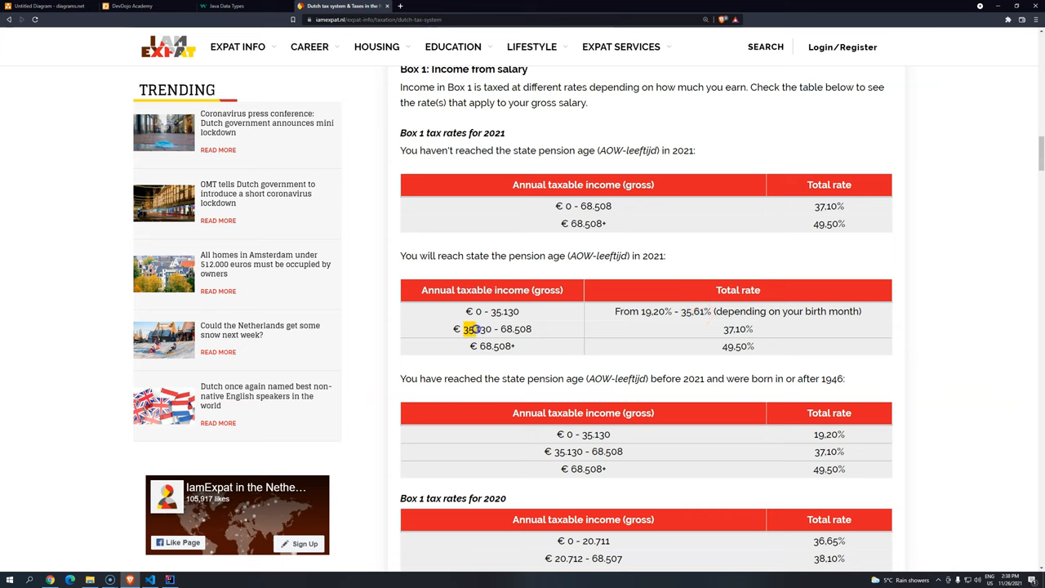
{"action": "double_click", "coordinate": [477, 329]}
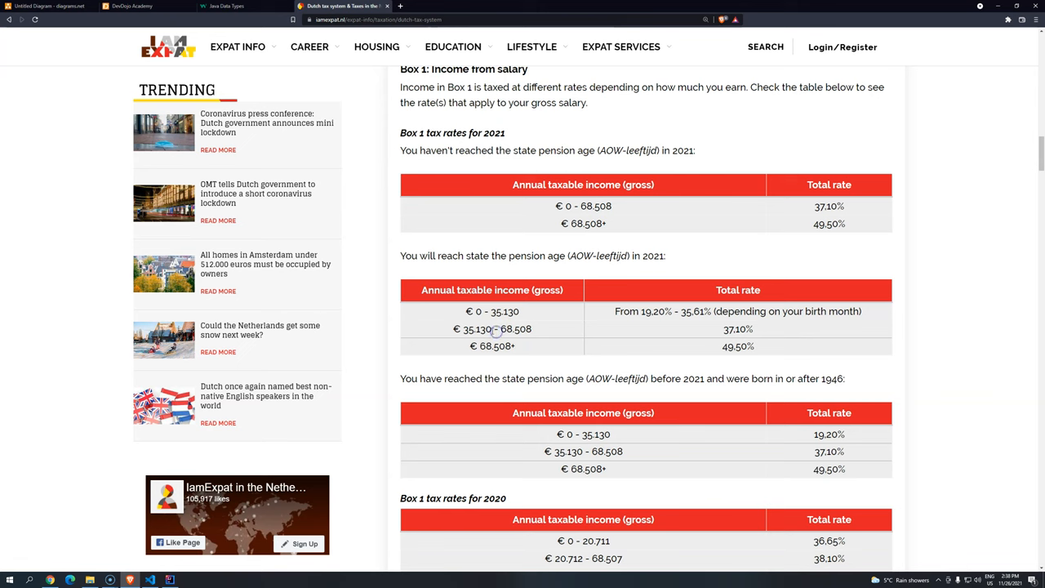
Search 'logical', reach the W3Schools Java logical operators table and select the && operator
{"action": "left_click", "coordinate": [497, 7]}
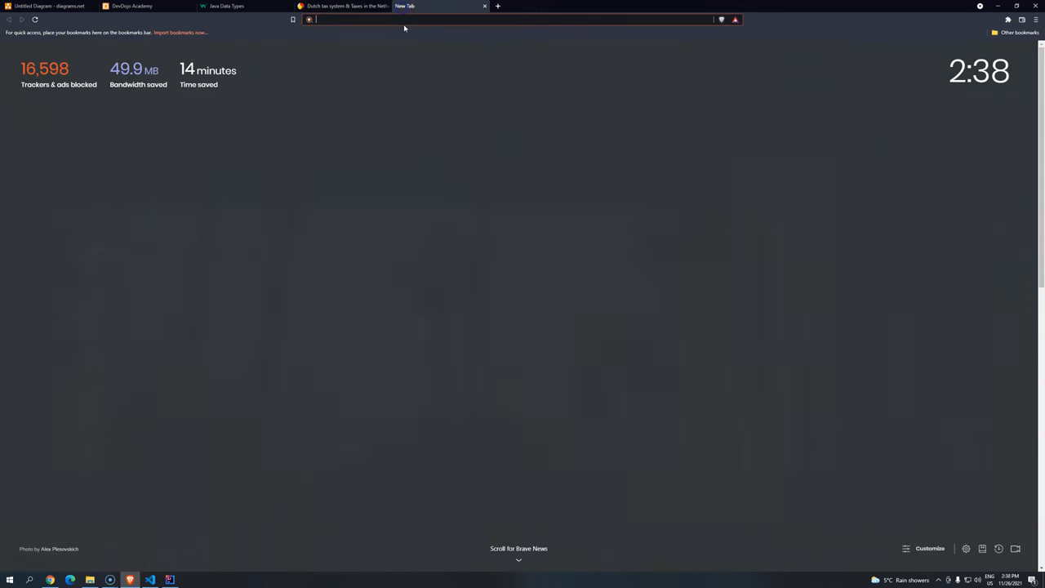
{"action": "type", "text": "logical"}
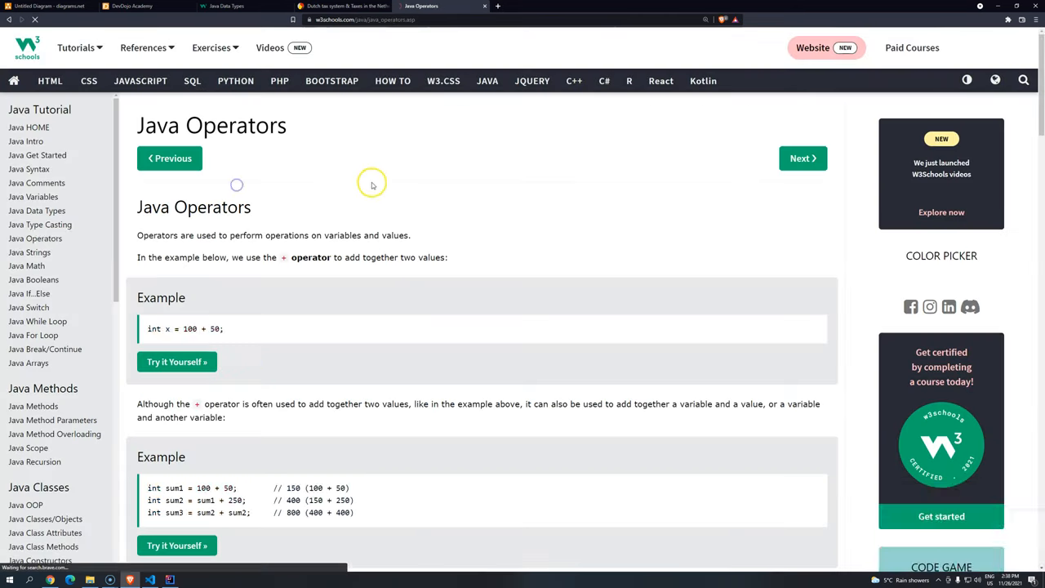
{"action": "scroll", "scroll_direction": "down", "scroll_amount": 3}
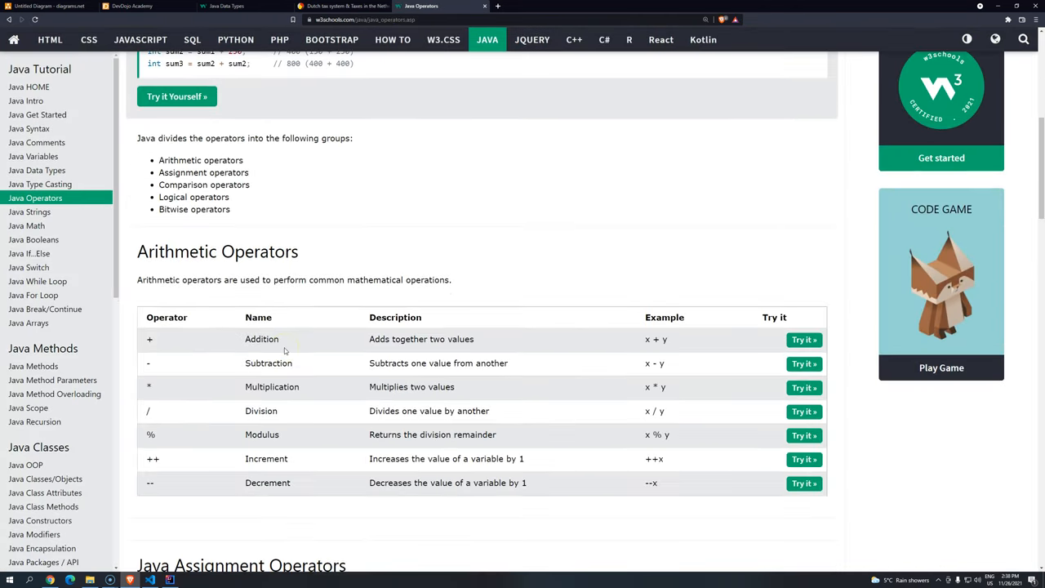
{"action": "scroll", "scroll_direction": "down", "scroll_amount": 3}
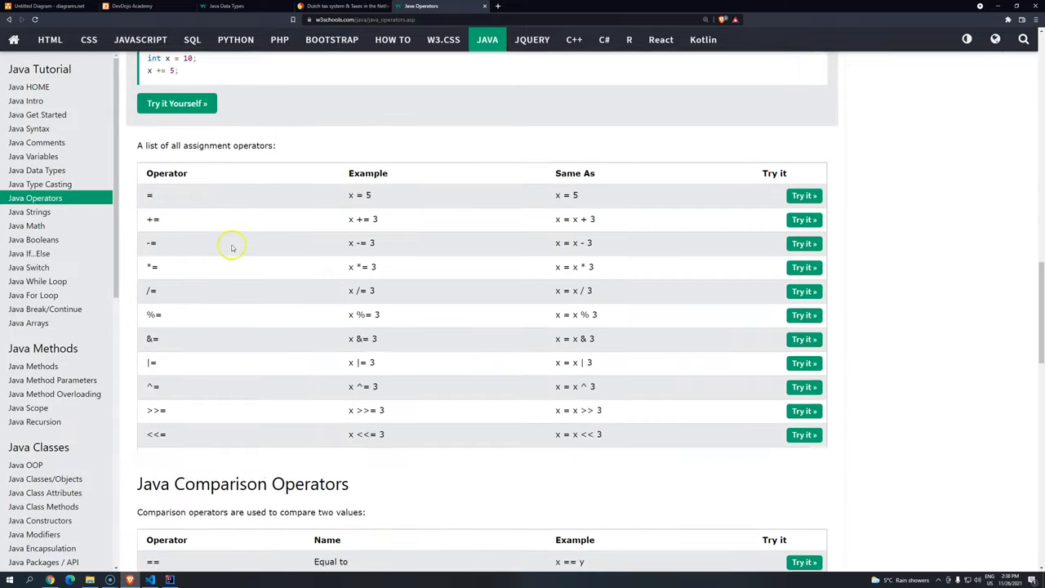
{"action": "scroll", "scroll_direction": "down", "scroll_amount": 3}
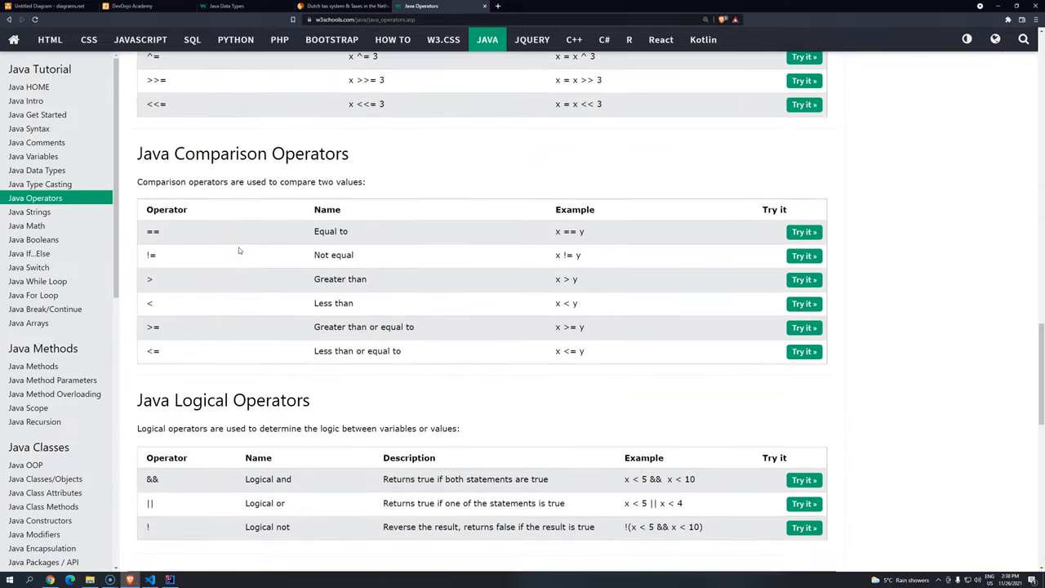
{"action": "scroll", "scroll_direction": "down", "scroll_amount": 3}
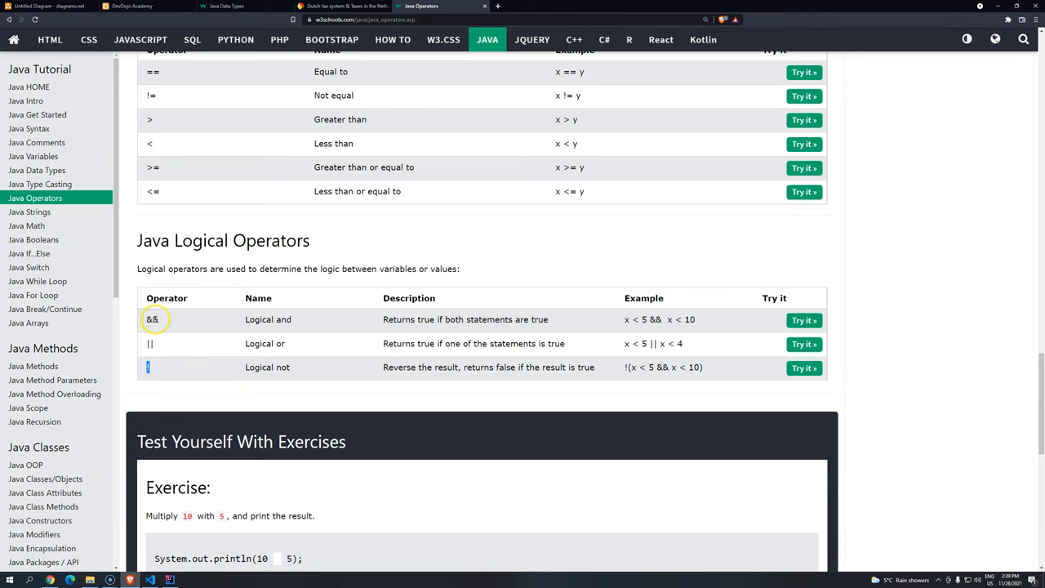
{"action": "double_click", "coordinate": [154, 319]}
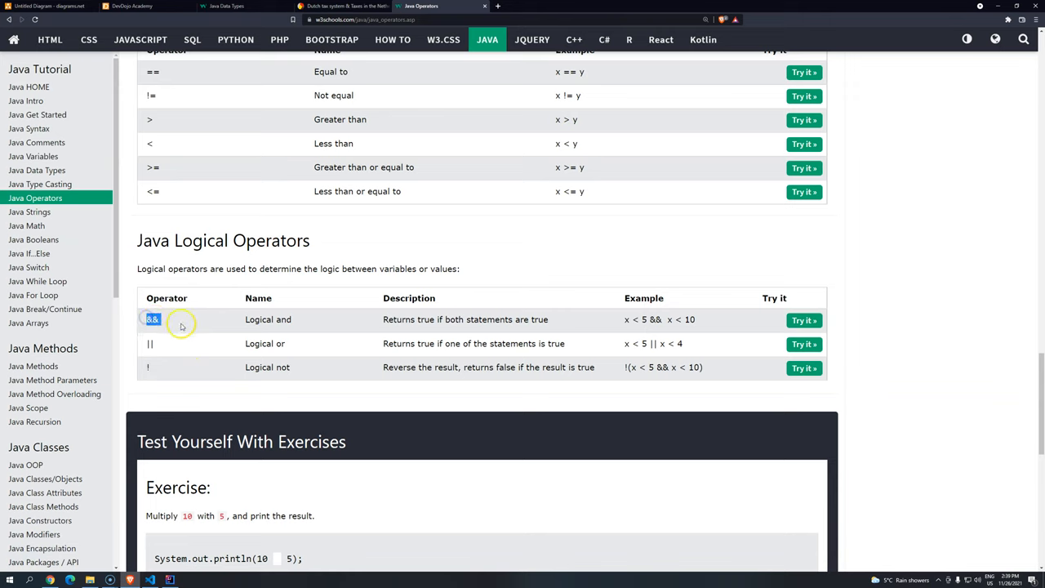
{"action": "mouse_move", "coordinate": [274, 327]}
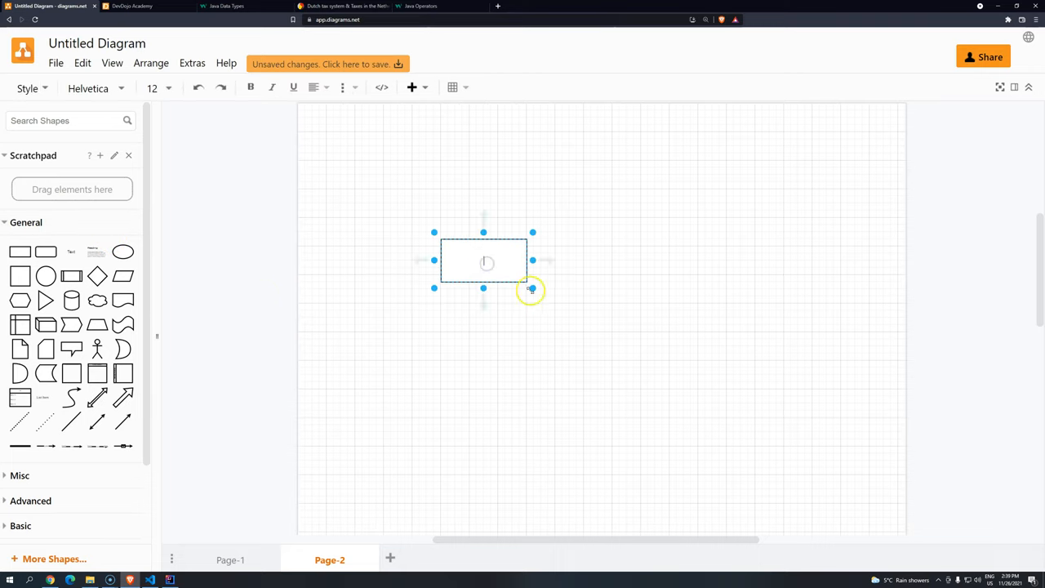
Delete the empty rectangle and add an '&& (AND)' heading label on the canvas
{"action": "key", "text": "Delete"}
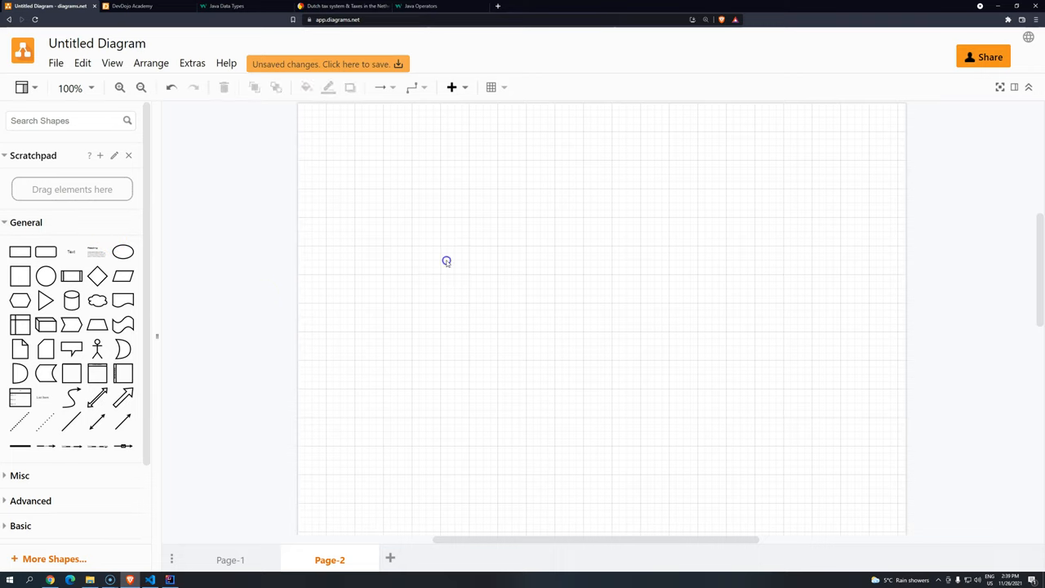
{"action": "double_click", "coordinate": [447, 261]}
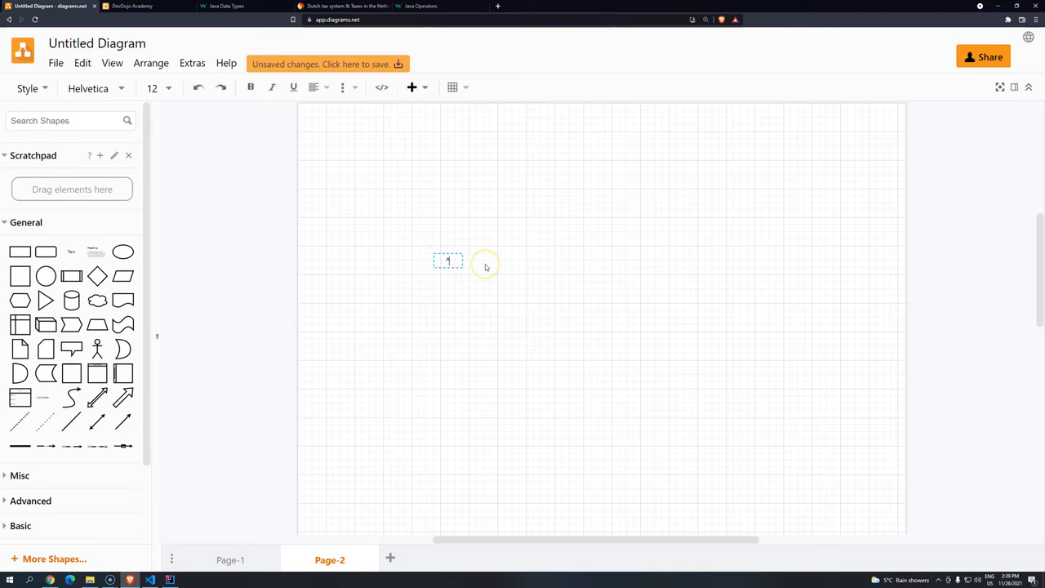
{"action": "type", "text": "&& (AND"}
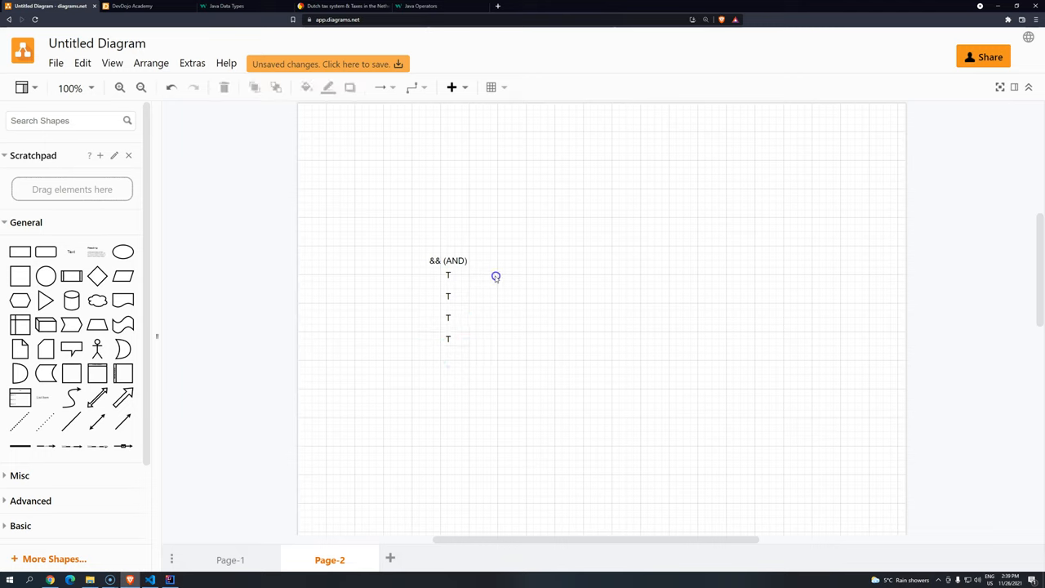
Add T and F value labels below the heading, placing an F beside a T row
{"action": "left_click", "coordinate": [480, 275]}
{"action": "type", "text": "F"}
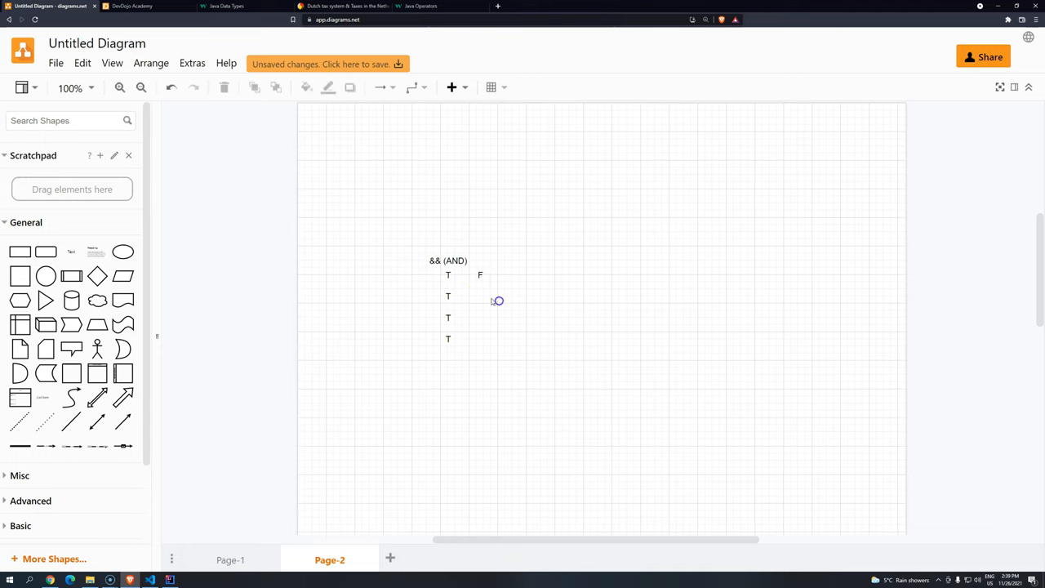
{"action": "double_click", "coordinate": [498, 300]}
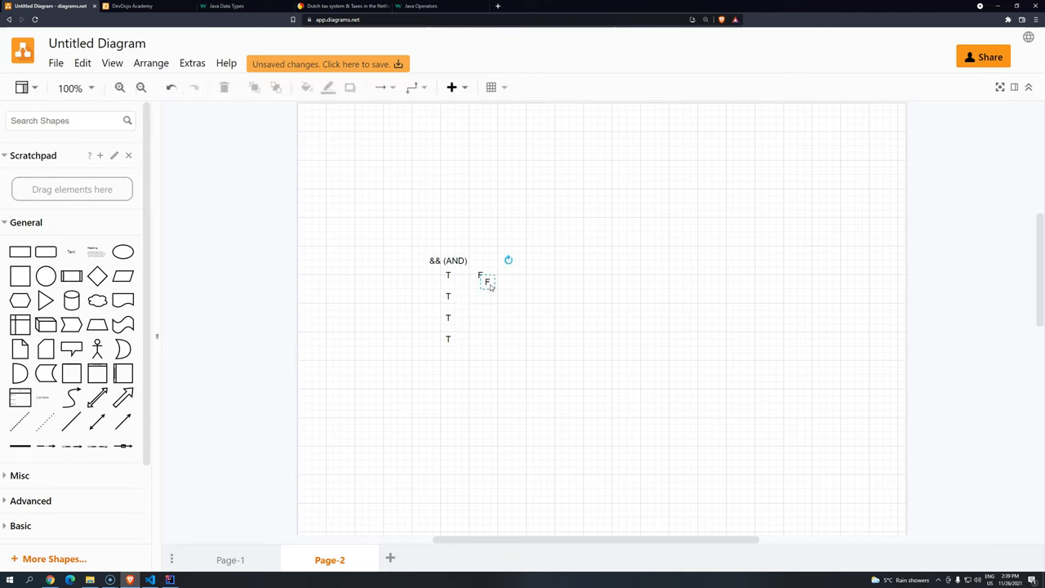
{"action": "left_click_drag", "start_coordinate": [486, 285], "coordinate": [477, 292]}
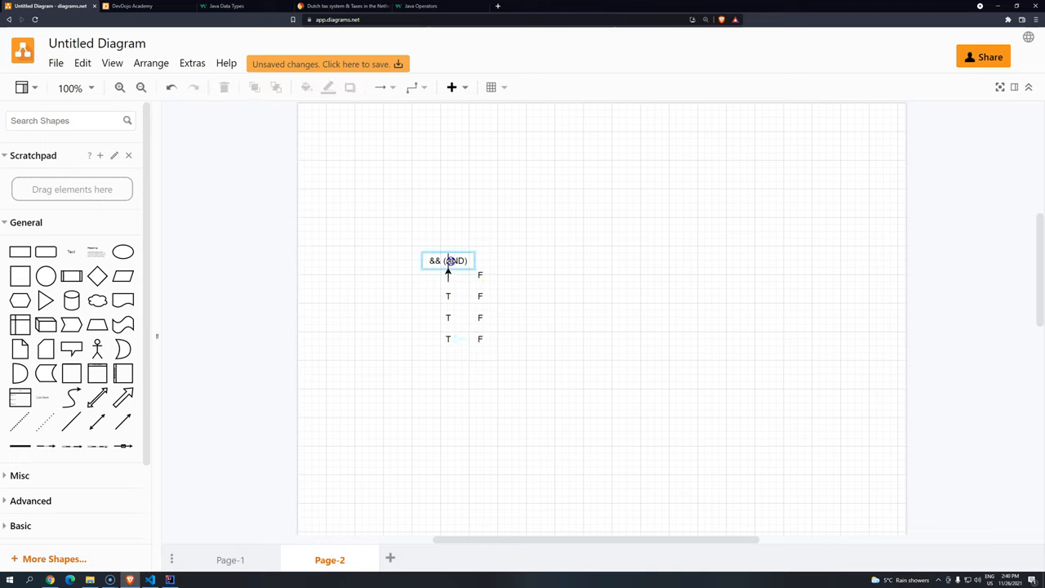
Drag the '&& (AND)' heading so it sits centred over the T and F columns
{"action": "left_click_drag", "start_coordinate": [448, 262], "coordinate": [467, 253]}
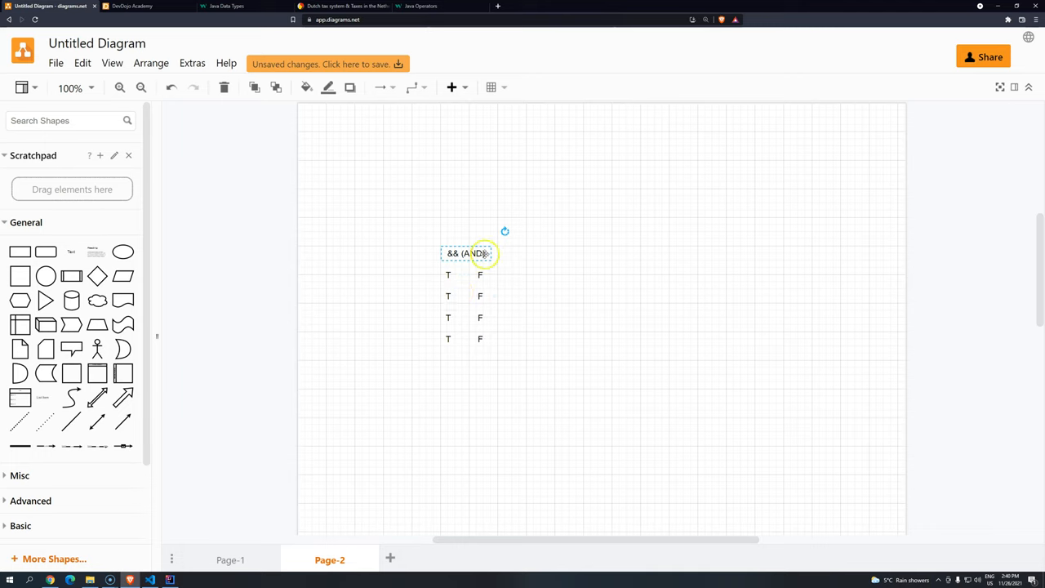
{"action": "mouse_move", "coordinate": [522, 290]}
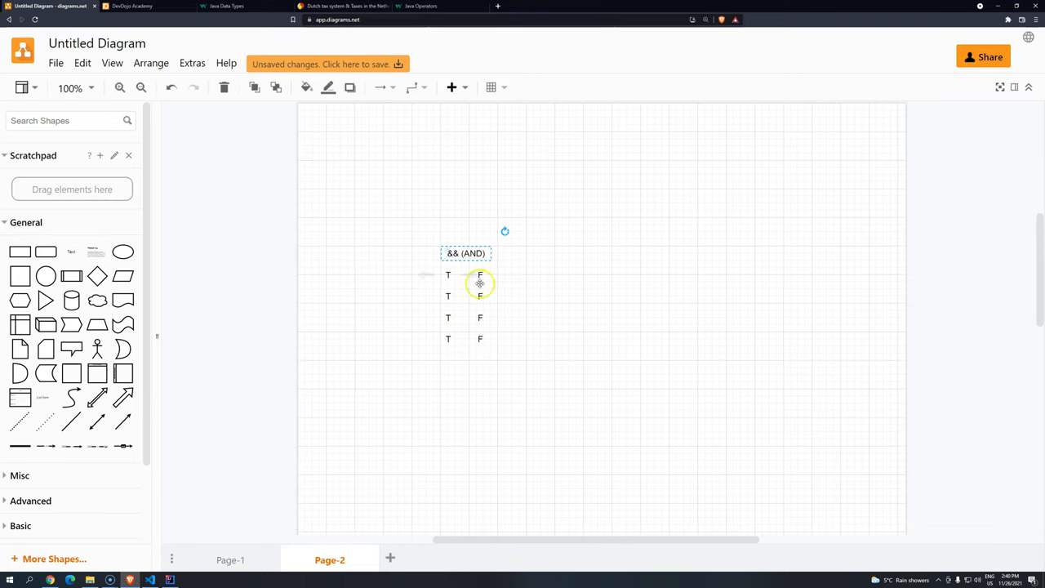
{"action": "mouse_move", "coordinate": [503, 291]}
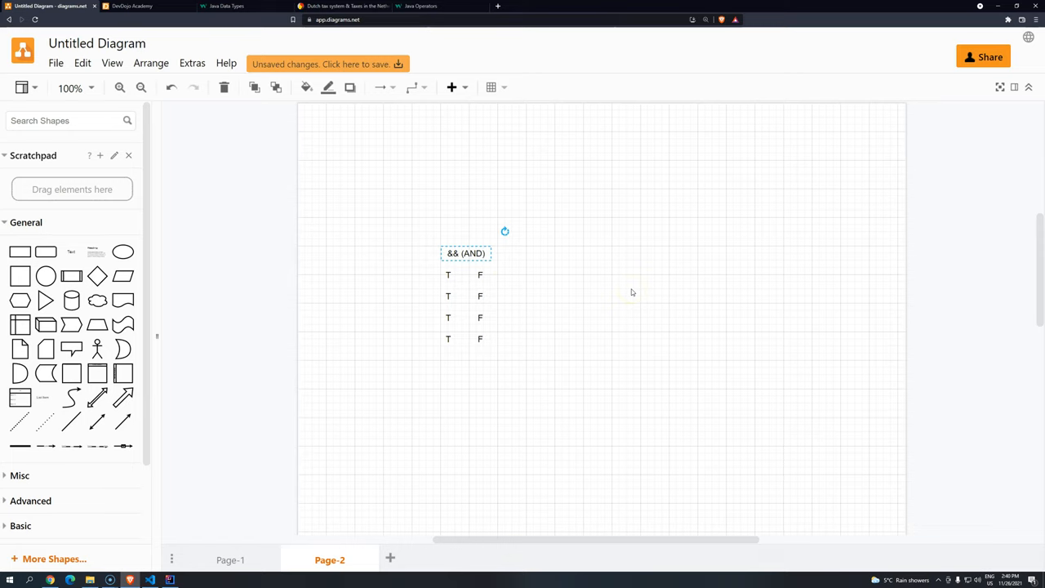
{"action": "left_click", "coordinate": [448, 275]}
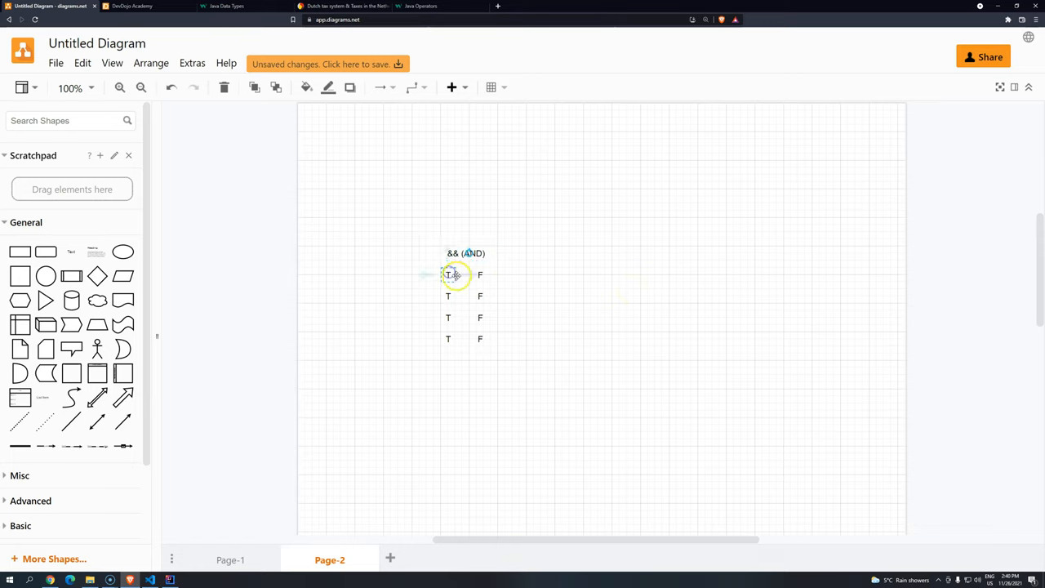
{"action": "left_click_drag", "start_coordinate": [454, 274], "coordinate": [427, 271]}
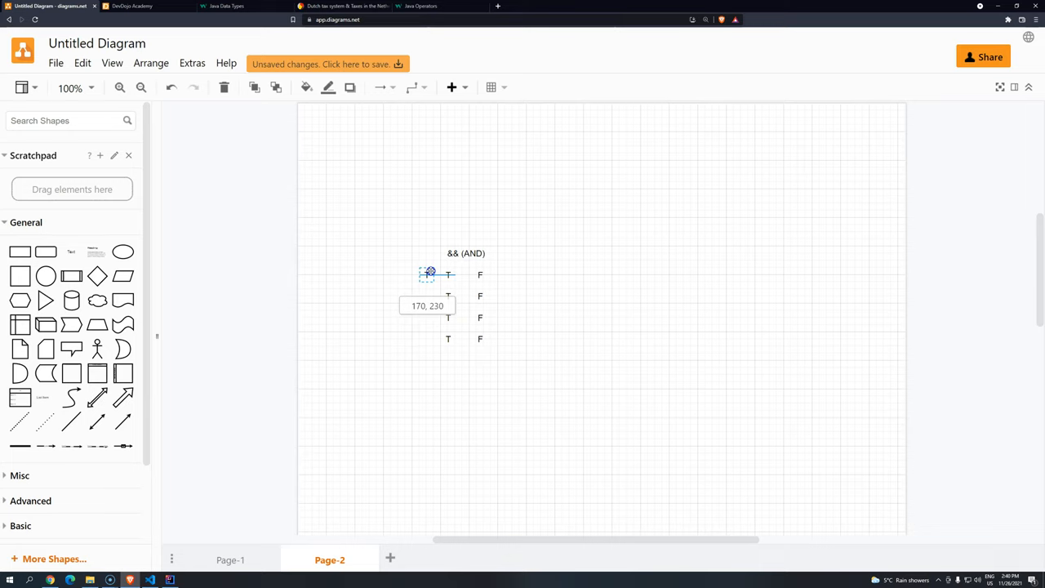
{"action": "left_click_drag", "start_coordinate": [431, 271], "coordinate": [415, 284]}
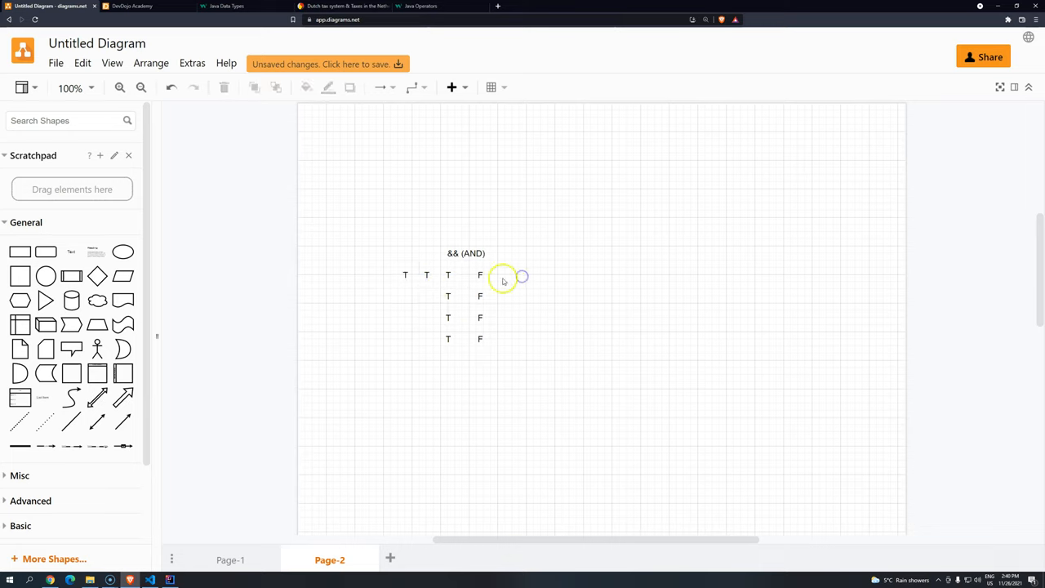
{"action": "left_click", "coordinate": [405, 275]}
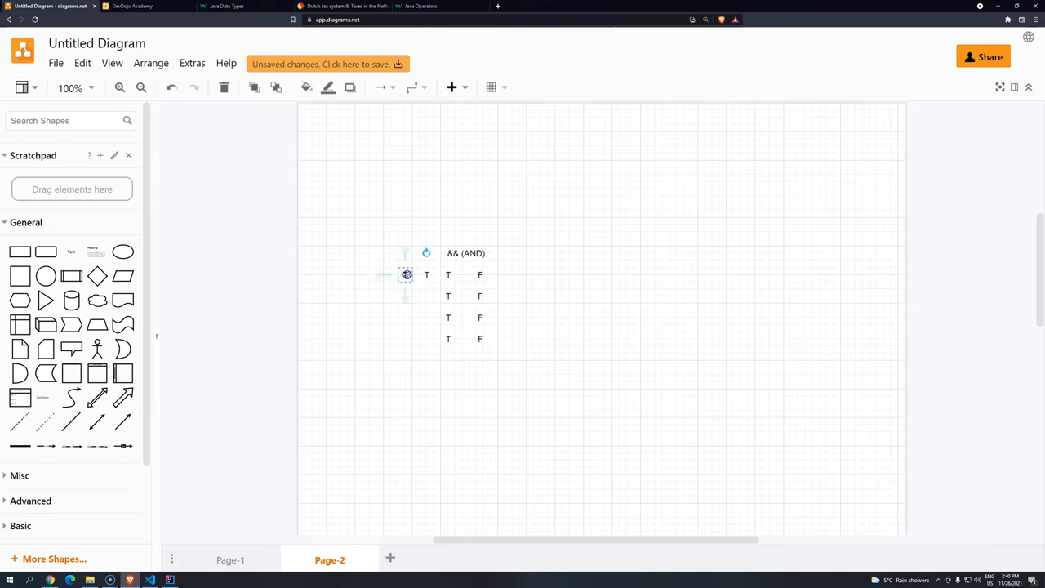
{"action": "left_click", "coordinate": [405, 274]}
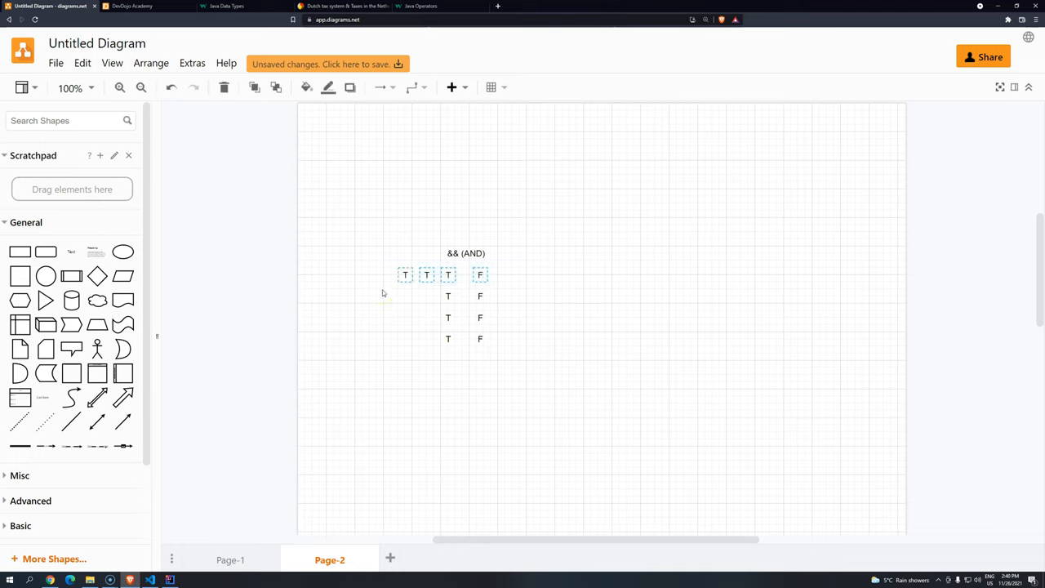
{"action": "left_click", "coordinate": [428, 275]}
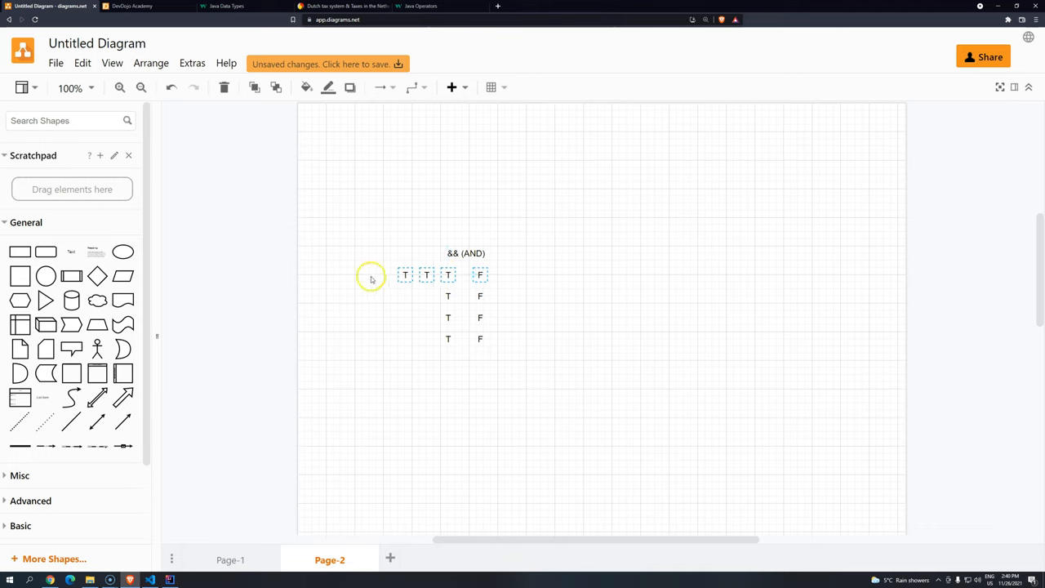
{"action": "mouse_move", "coordinate": [503, 261]}
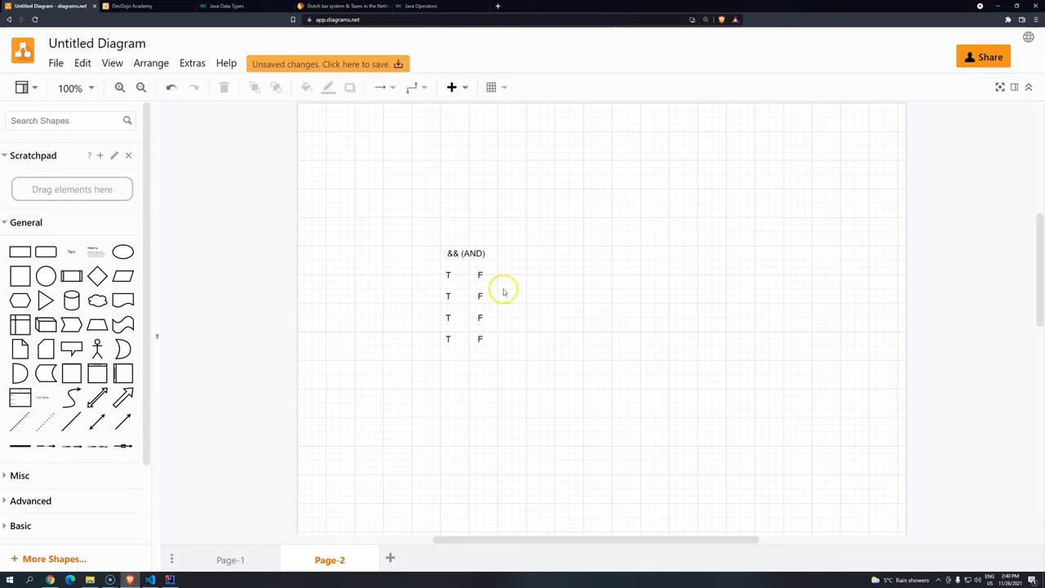
{"action": "mouse_move", "coordinate": [521, 287]}
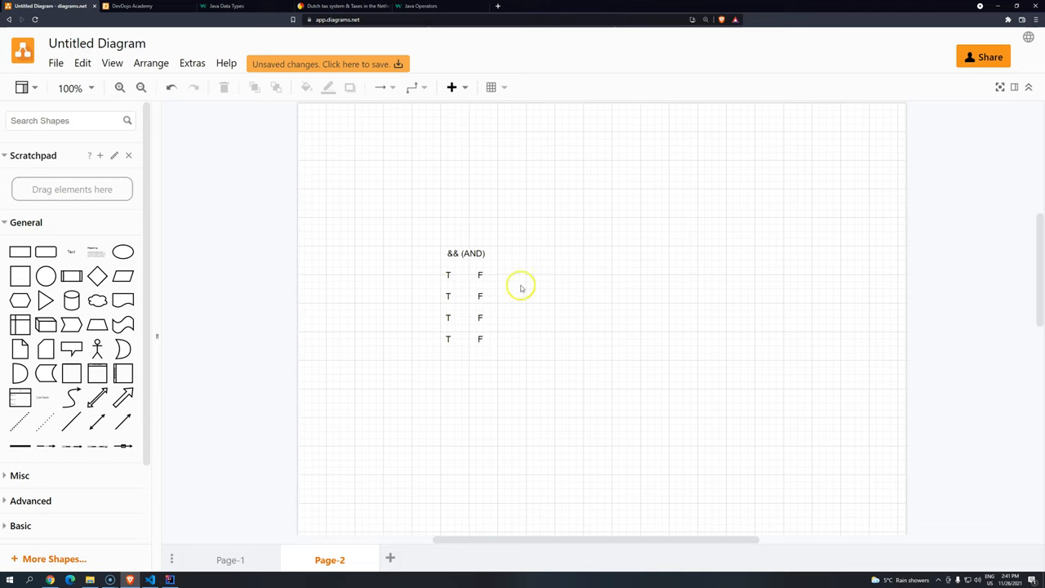
Change the first row's F value to T so the row reads T T
{"action": "left_click", "coordinate": [480, 295]}
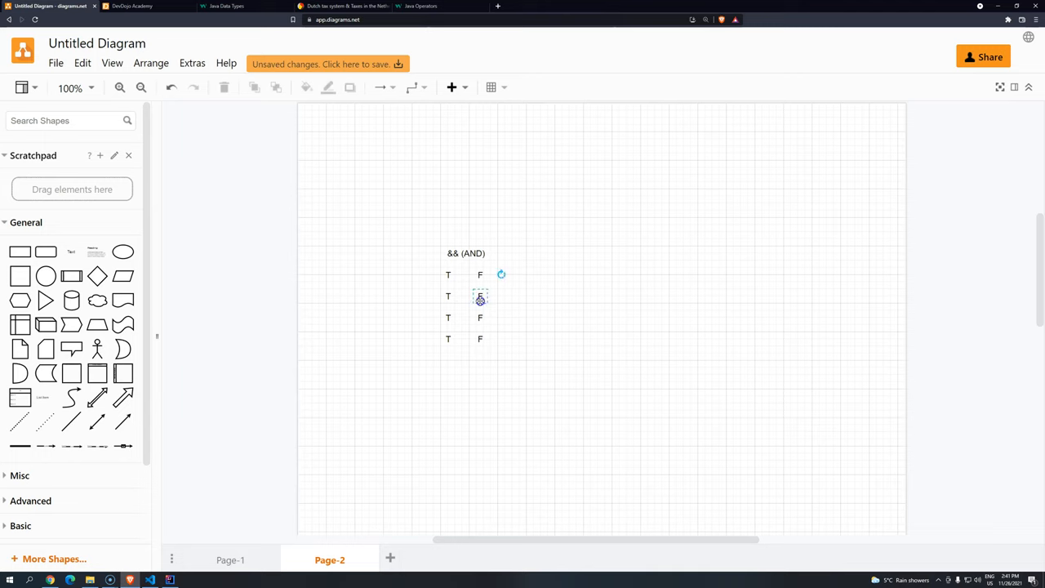
{"action": "left_click", "coordinate": [480, 275]}
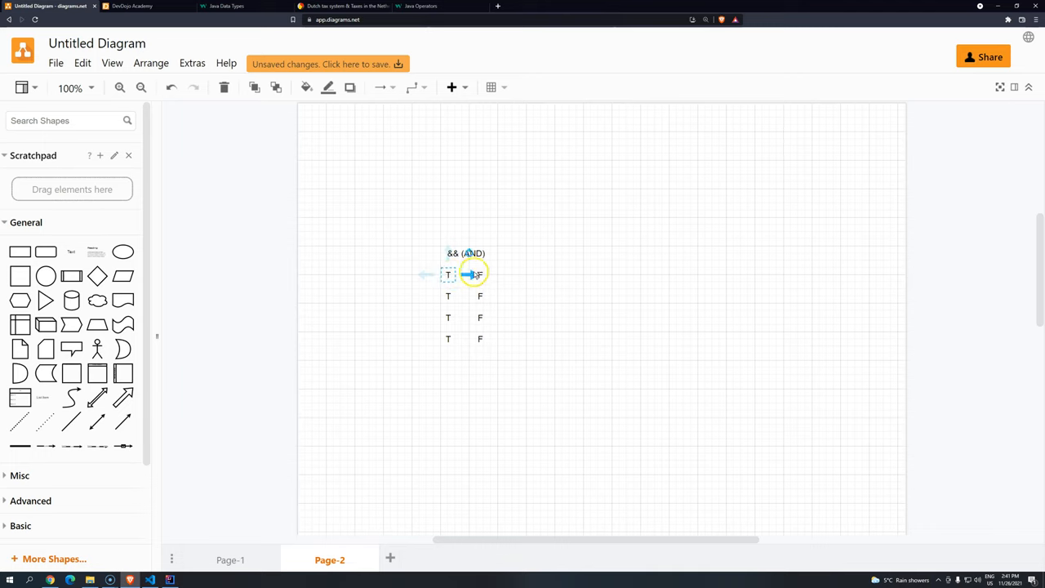
{"action": "double_click", "coordinate": [480, 274]}
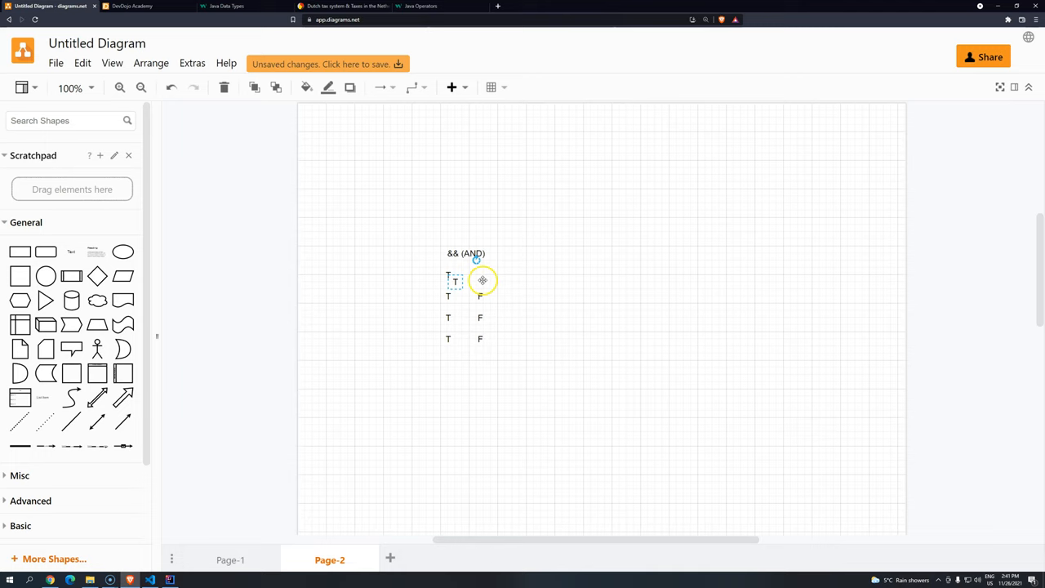
{"action": "left_click", "coordinate": [482, 274]}
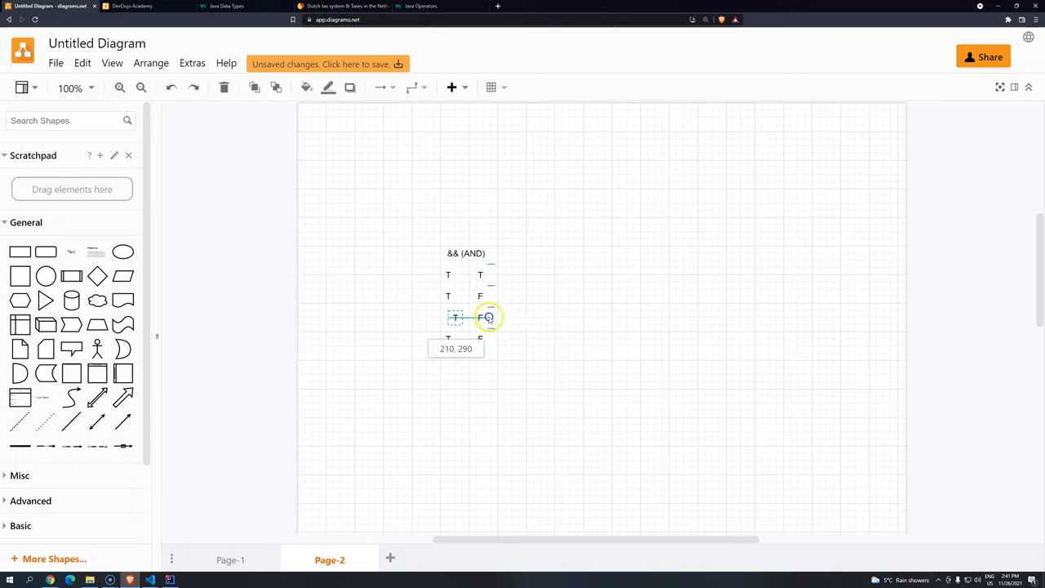
Swap the third- and fourth-row values so the columns read T,T,F,F and T,F,T,F
{"action": "left_click_drag", "start_coordinate": [454, 317], "coordinate": [487, 317]}
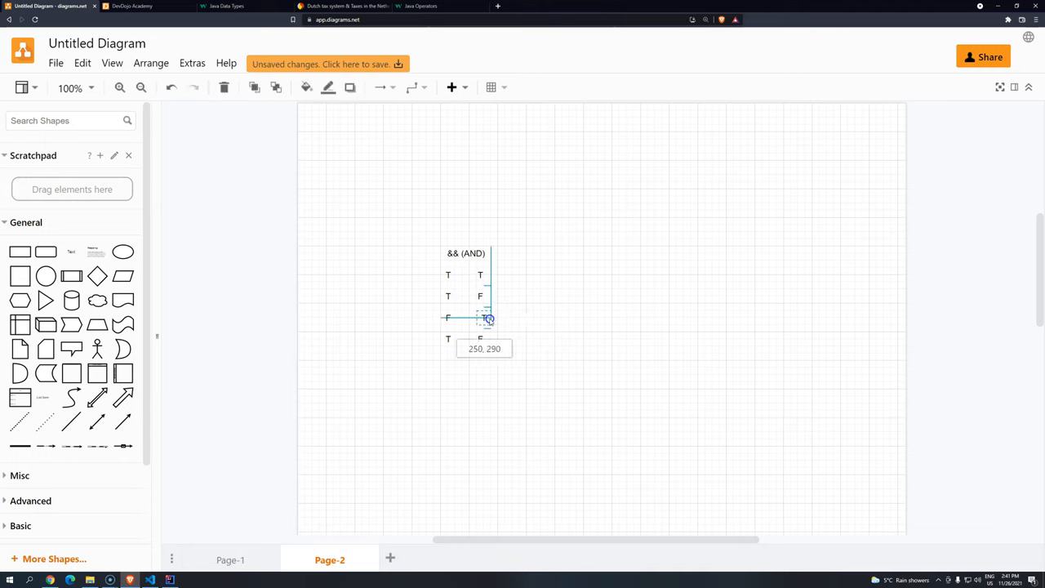
{"action": "left_click_drag", "start_coordinate": [489, 319], "coordinate": [480, 338]}
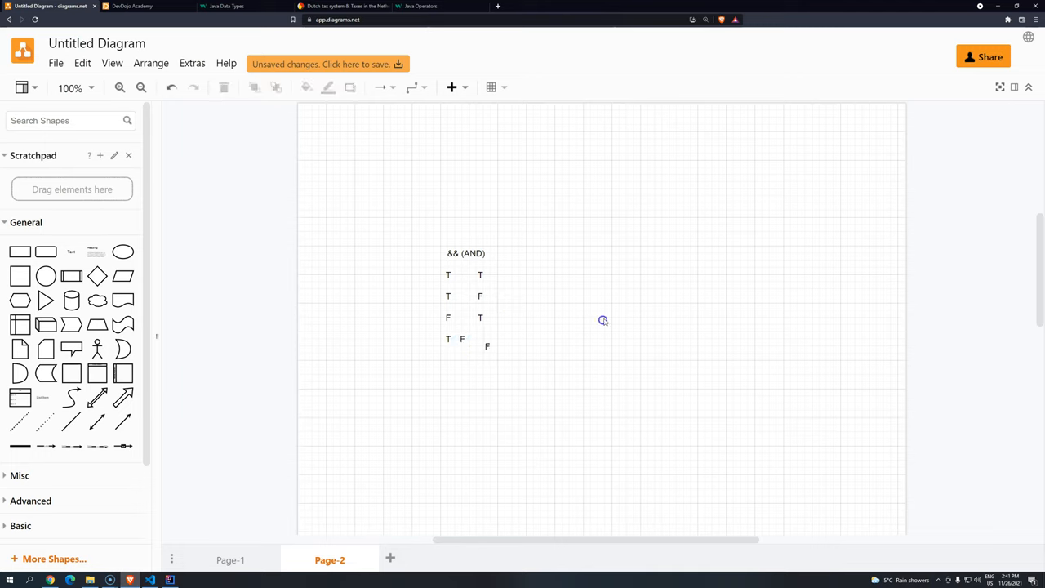
{"action": "left_click", "coordinate": [462, 338]}
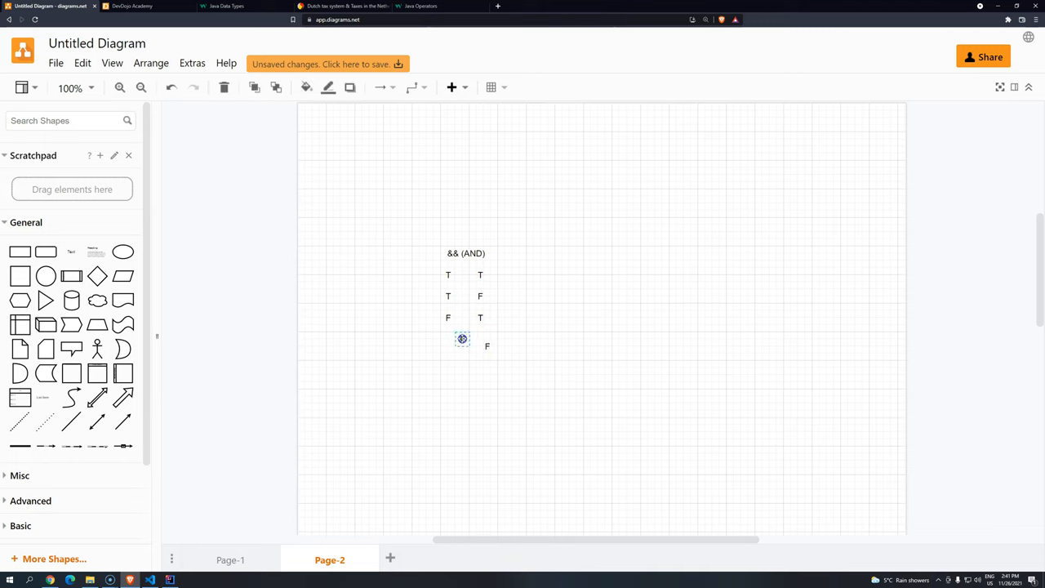
{"action": "left_click_drag", "start_coordinate": [462, 338], "coordinate": [480, 339]}
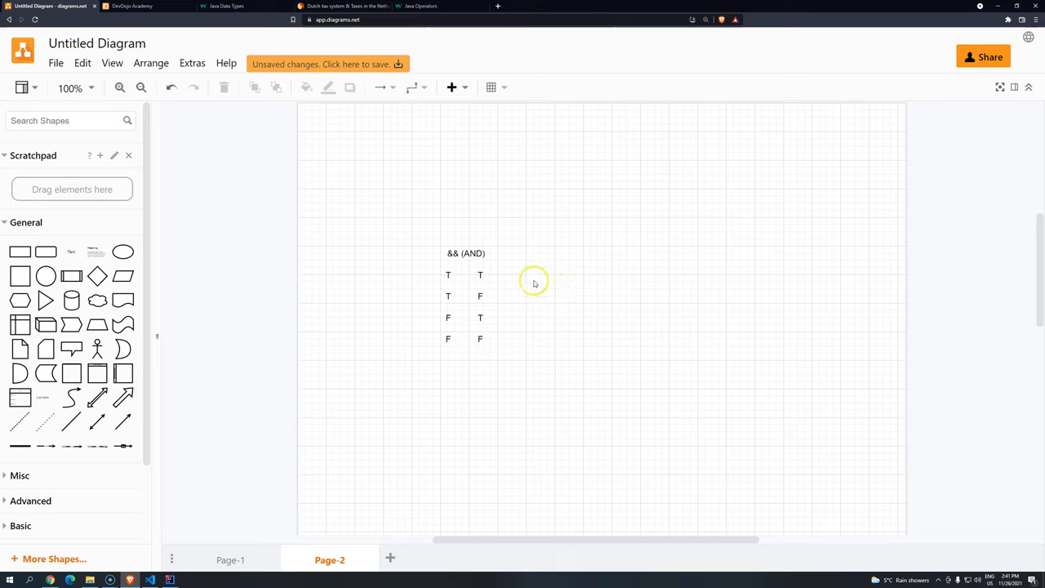
{"action": "mouse_move", "coordinate": [565, 307]}
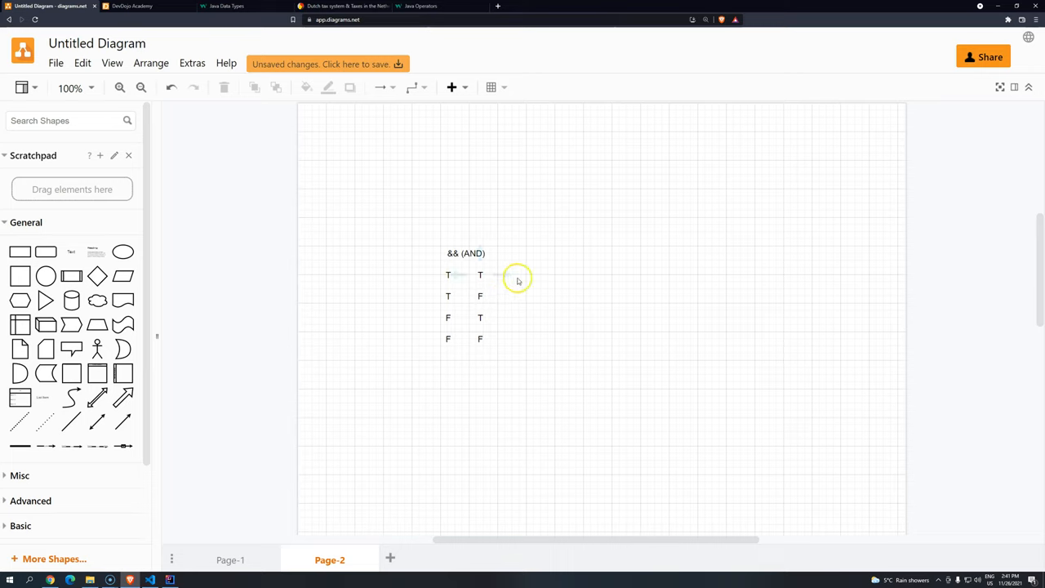
{"action": "mouse_move", "coordinate": [571, 302]}
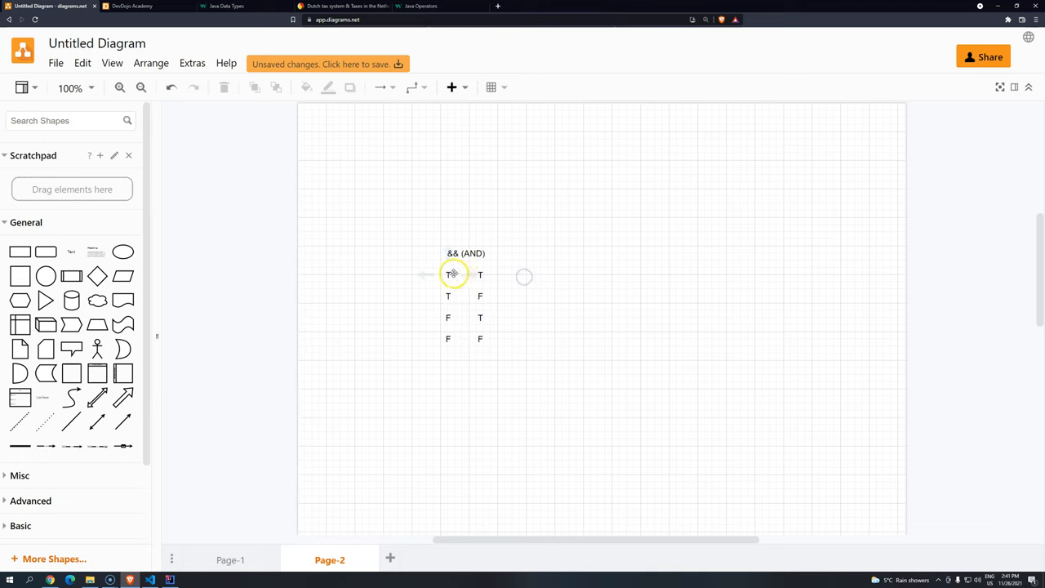
Add a '= T' result label beside the first T T row
{"action": "double_click", "coordinate": [505, 275]}
{"action": "type", "text": "= T"}
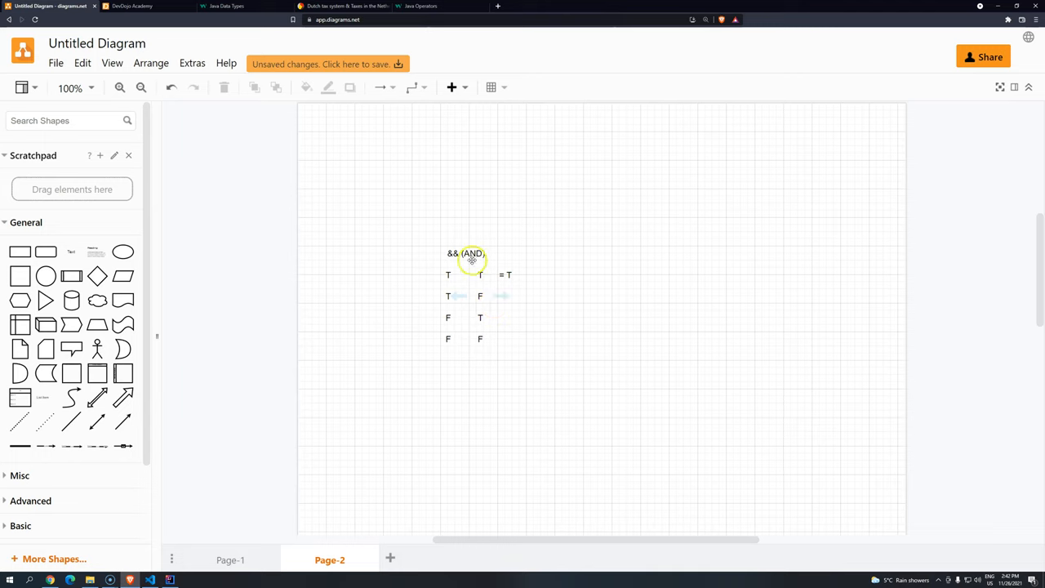
Add '= F' result labels beside the second and third rows of the AND table
{"action": "double_click", "coordinate": [498, 296]}
{"action": "type", "text": "= F"}
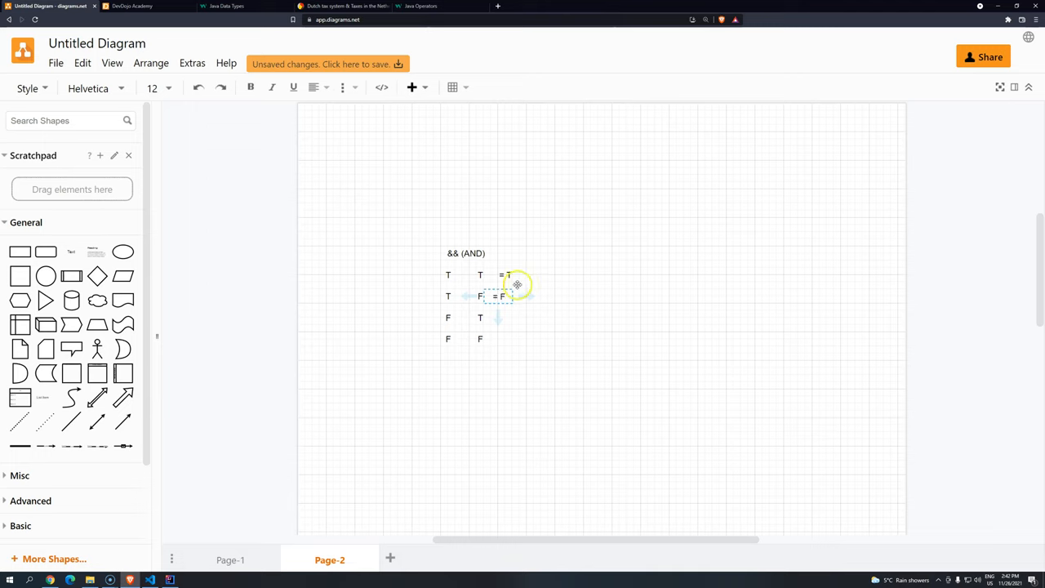
{"action": "left_click", "coordinate": [508, 281]}
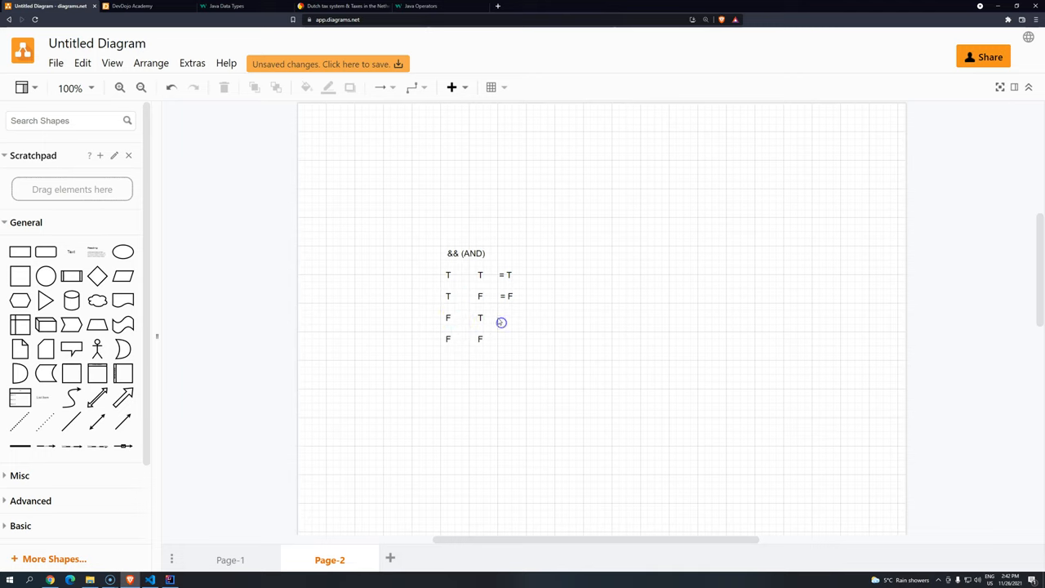
{"action": "double_click", "coordinate": [502, 316]}
{"action": "type", "text": "= F"}
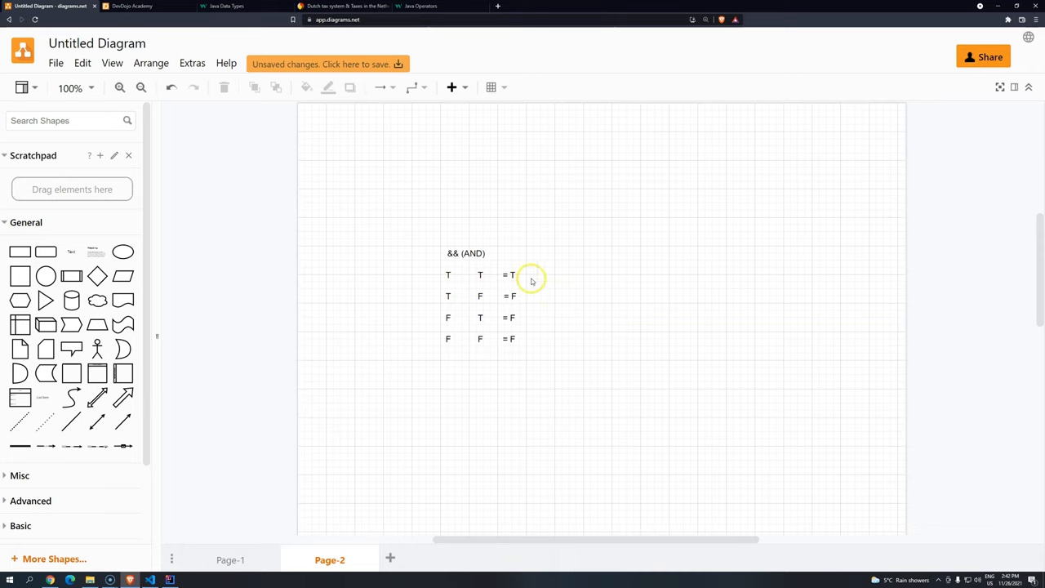
{"action": "mouse_move", "coordinate": [368, 274]}
{"action": "type", "text": "Name: William"}
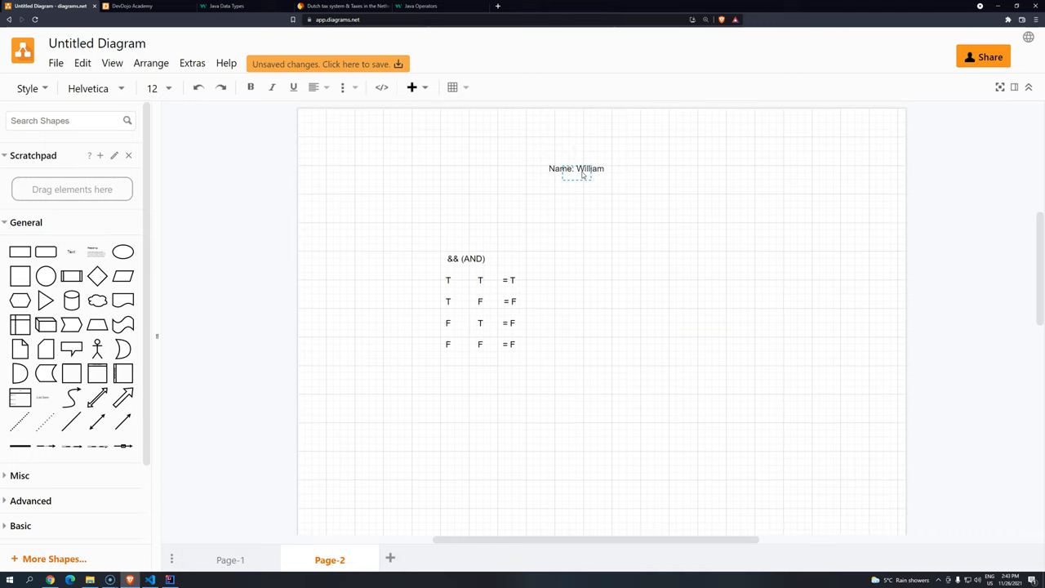
Type the Credit: 10 and Valid: 06/2026 lines of the first card-data text block
{"action": "type", "text": "Credit: 10"}
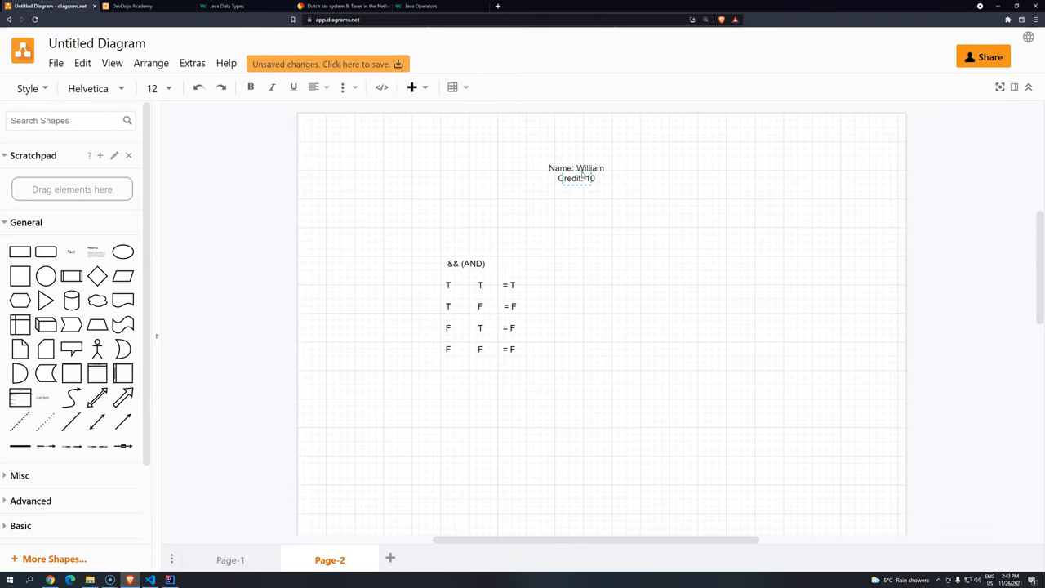
{"action": "type", "text": "vad"}
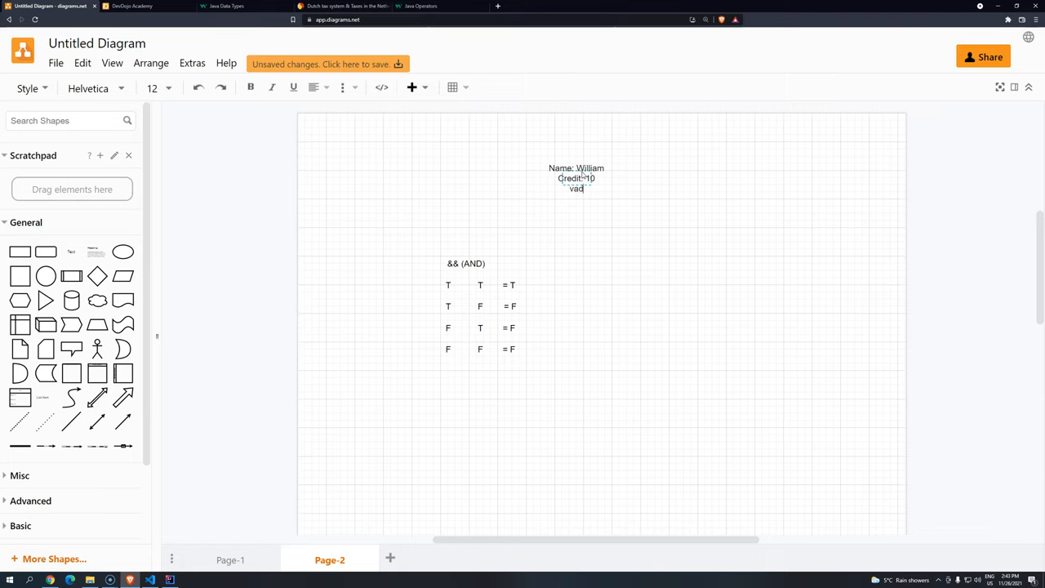
{"action": "type", "text": "Valid:"}
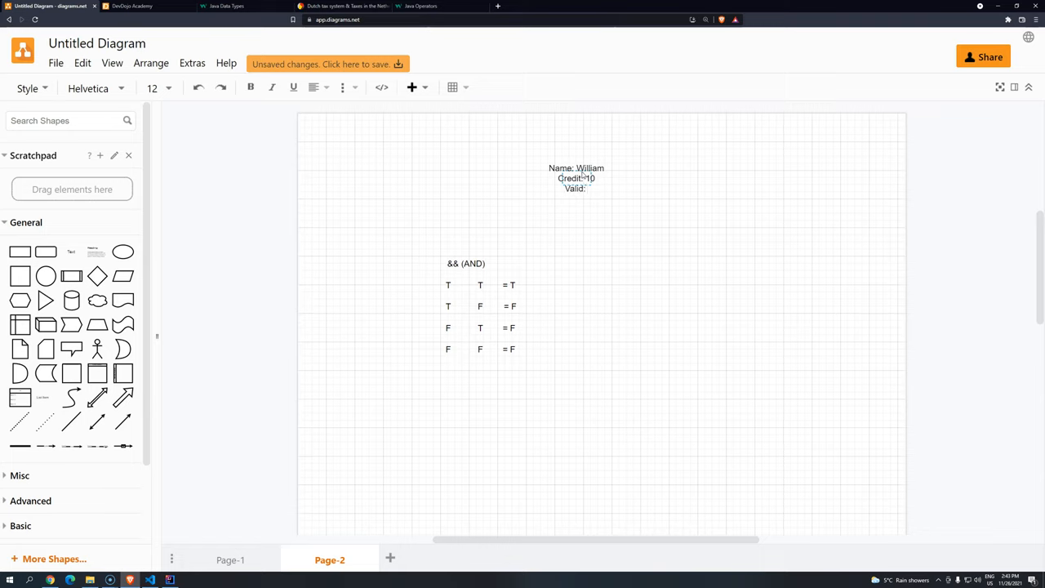
{"action": "type", "text": "06/2026"}
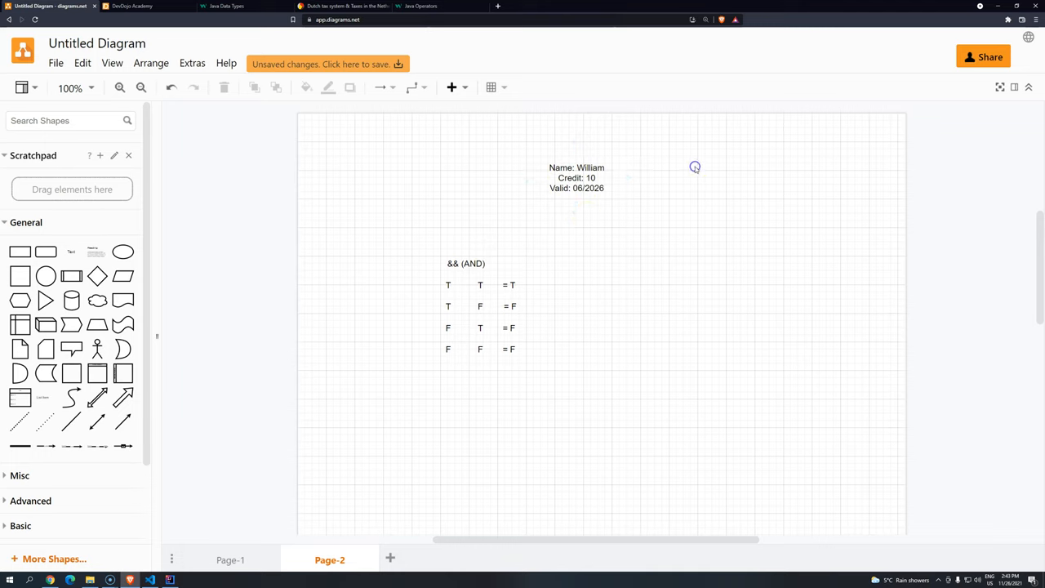
Start a second text block to the right reading 'Name: William'
{"action": "double_click", "coordinate": [696, 166]}
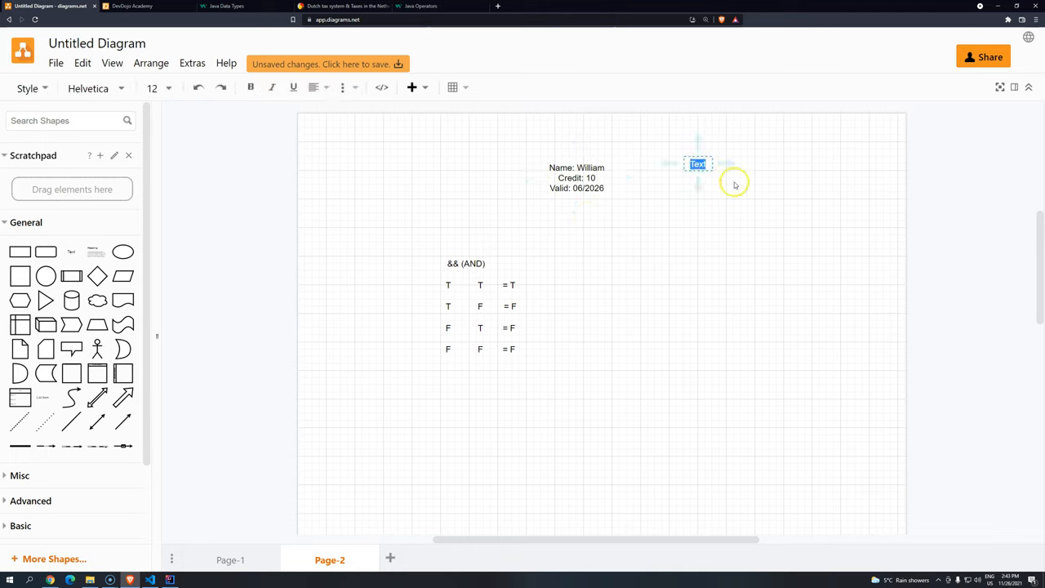
{"action": "type", "text": "Name: W"}
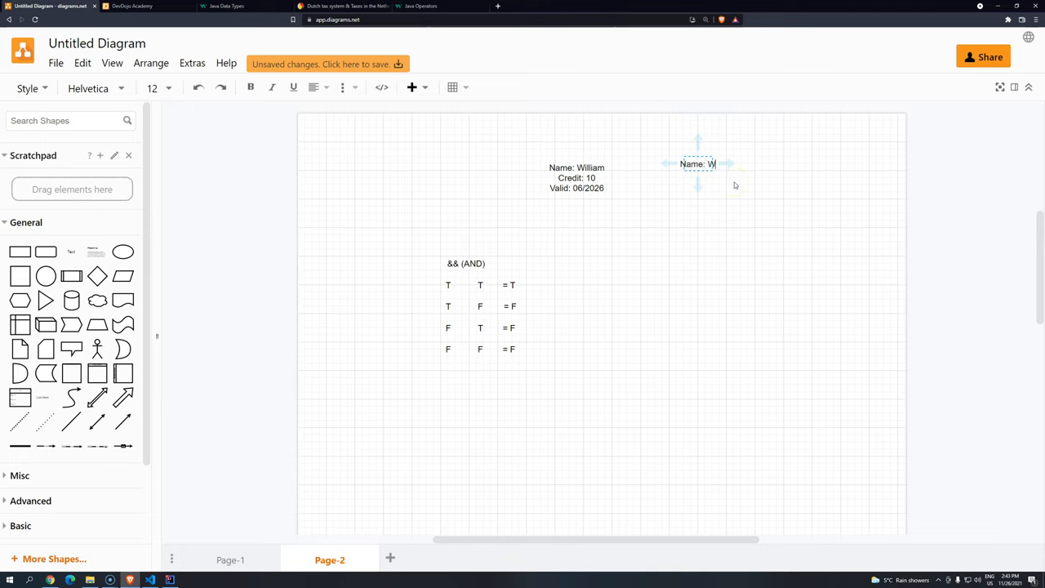
{"action": "type", "text": "illiam"}
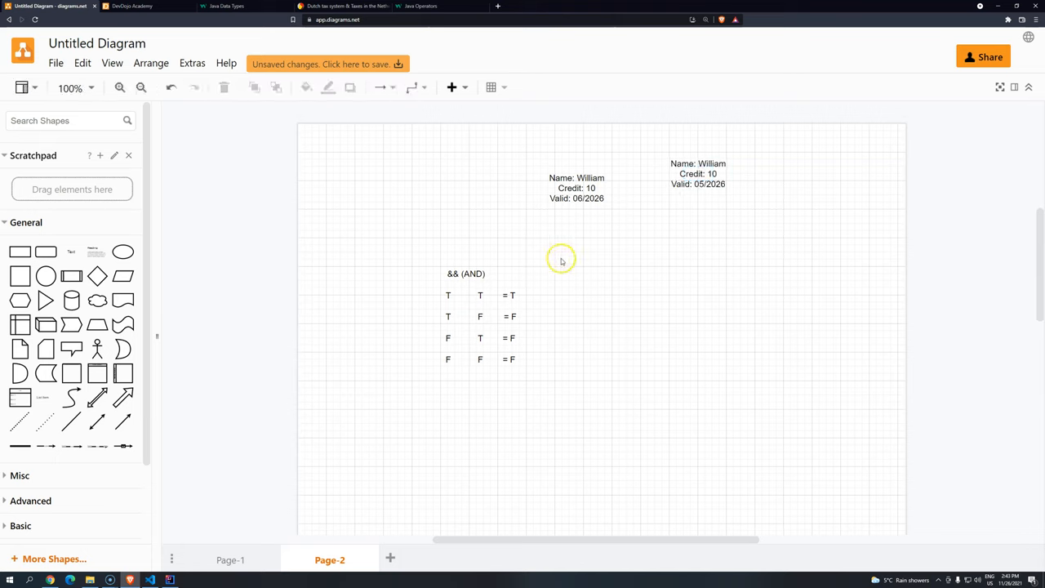
{"action": "mouse_move", "coordinate": [689, 154]}
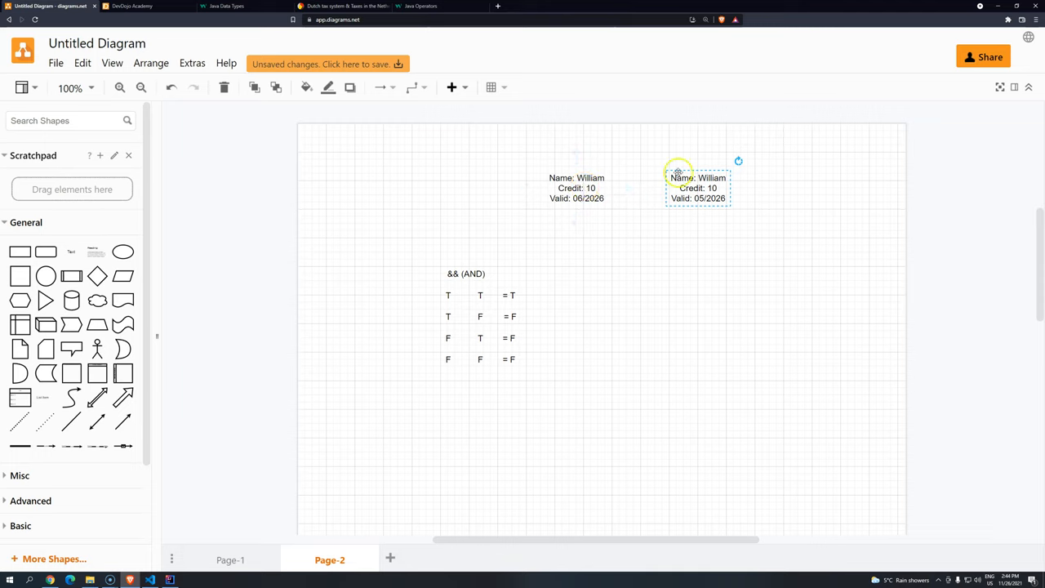
{"action": "mouse_move", "coordinate": [617, 194]}
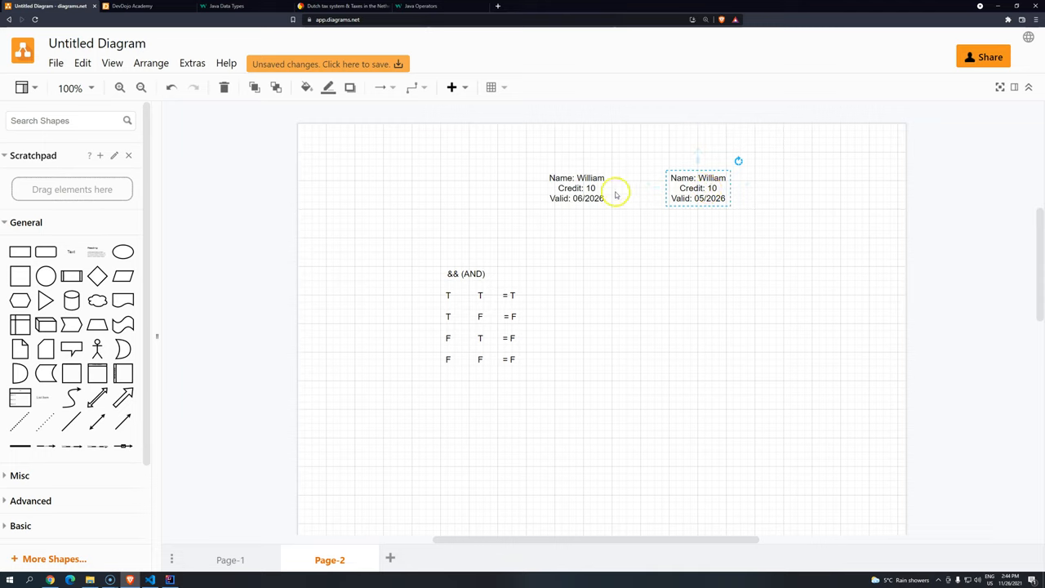
{"action": "mouse_move", "coordinate": [509, 290]}
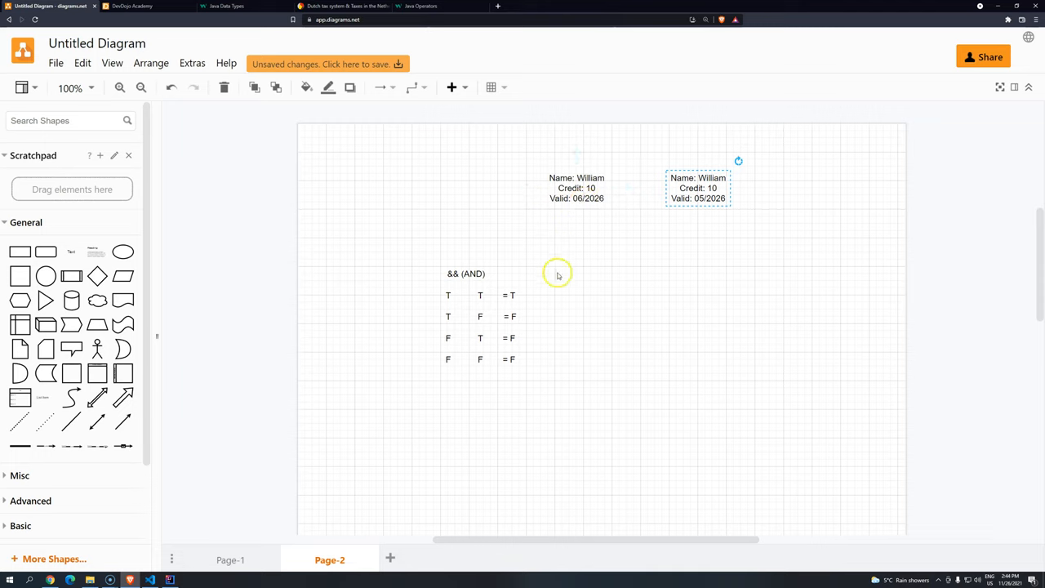
Select the '&& (AND)' heading and shift it right, centred over all three columns
{"action": "left_click", "coordinate": [743, 291]}
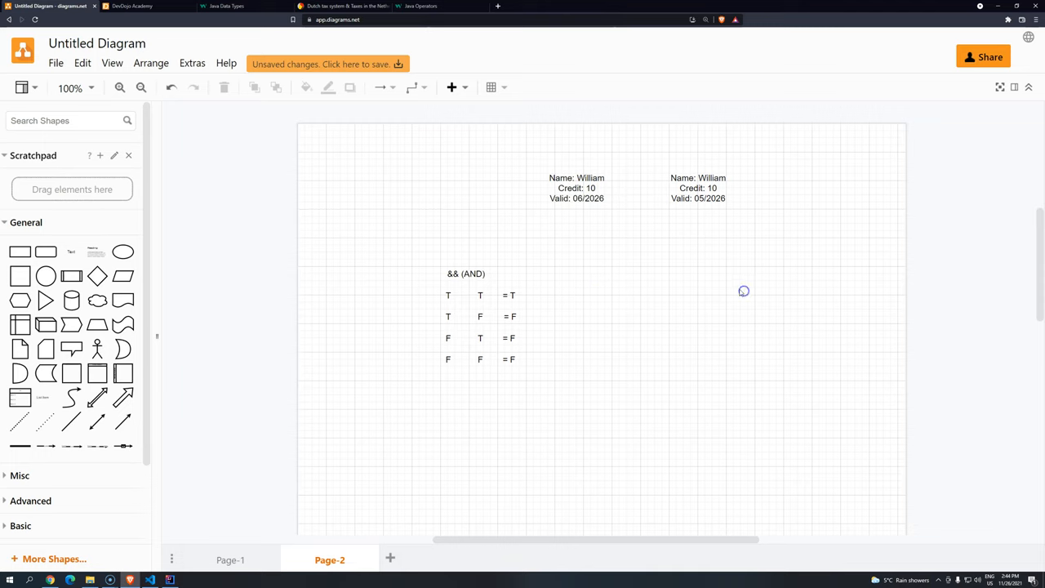
{"action": "mouse_move", "coordinate": [521, 159]}
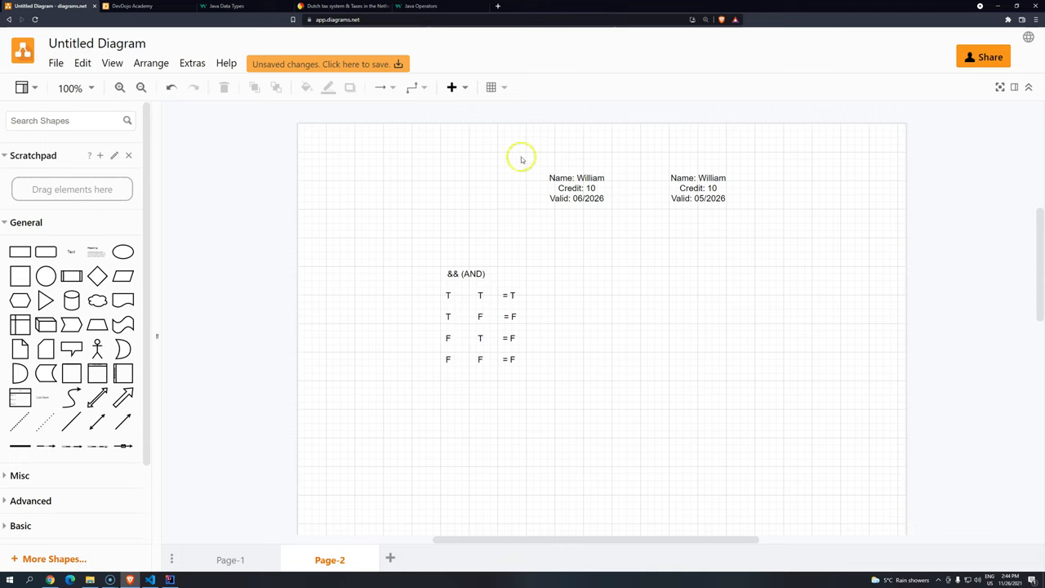
{"action": "mouse_move", "coordinate": [620, 240]}
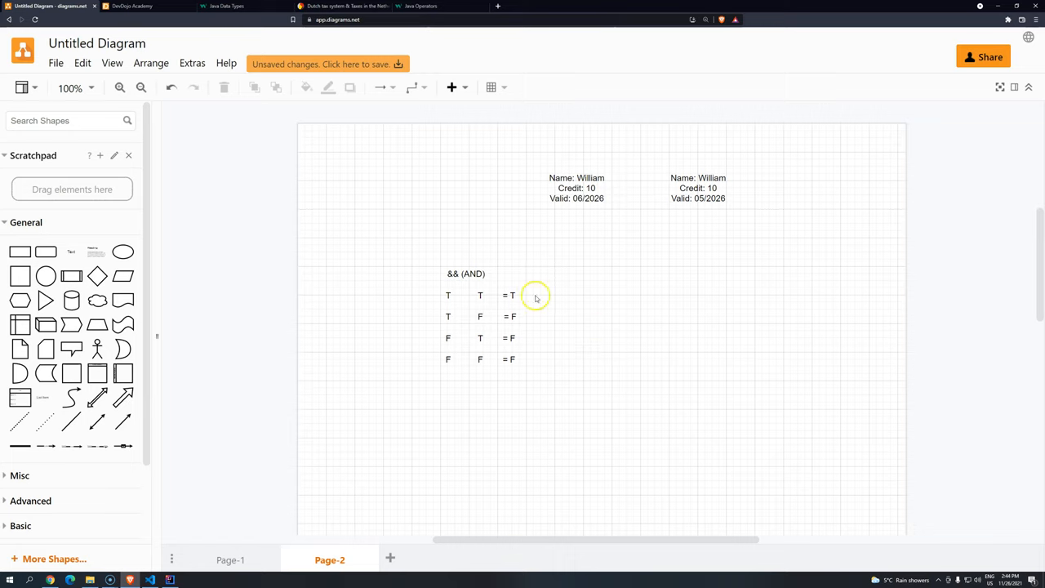
{"action": "left_click", "coordinate": [467, 275]}
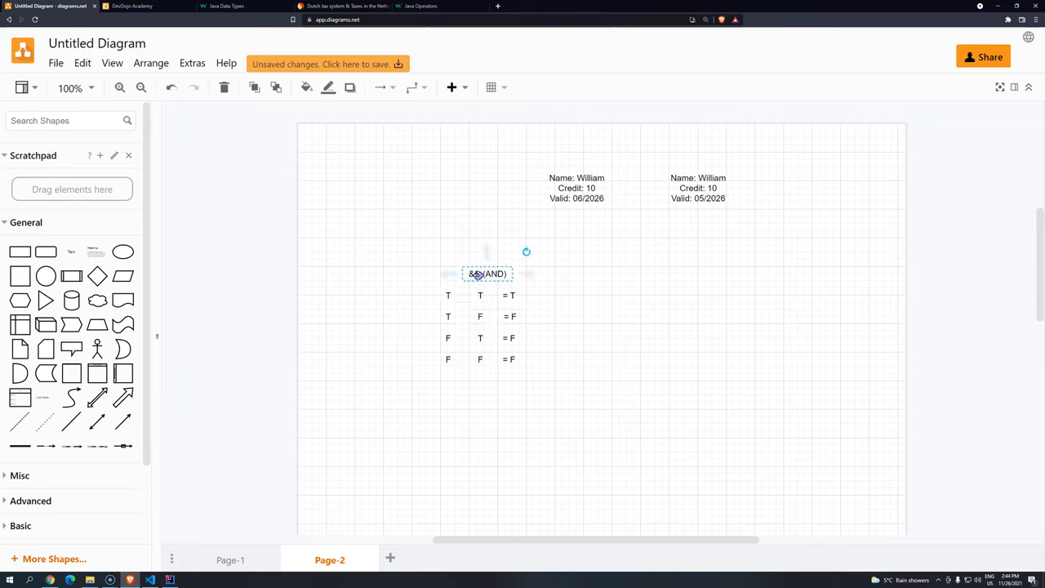
{"action": "left_click", "coordinate": [629, 408]}
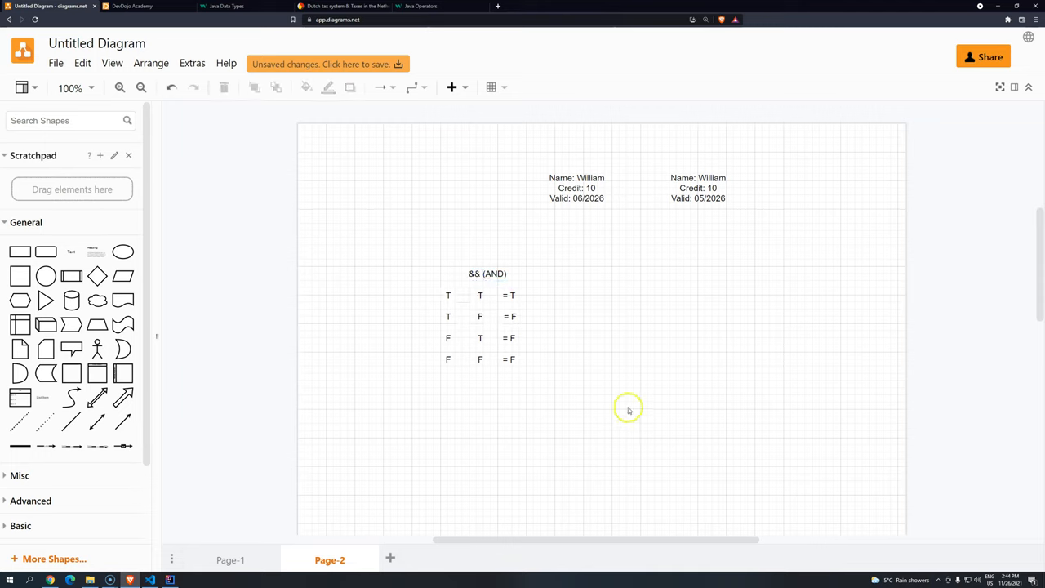
{"action": "left_click", "coordinate": [480, 275]}
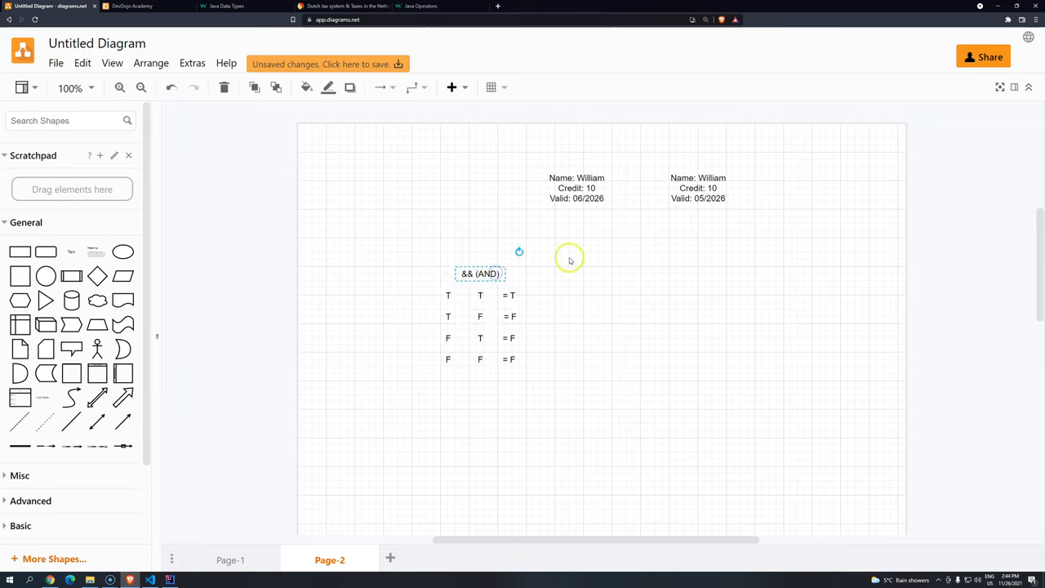
{"action": "mouse_move", "coordinate": [451, 242]}
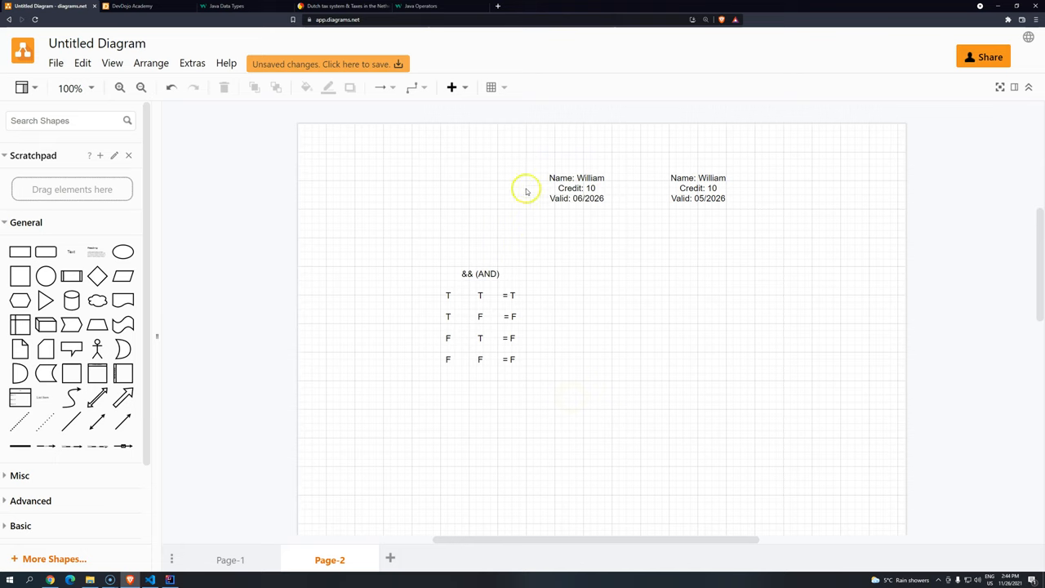
{"action": "left_click", "coordinate": [699, 188]}
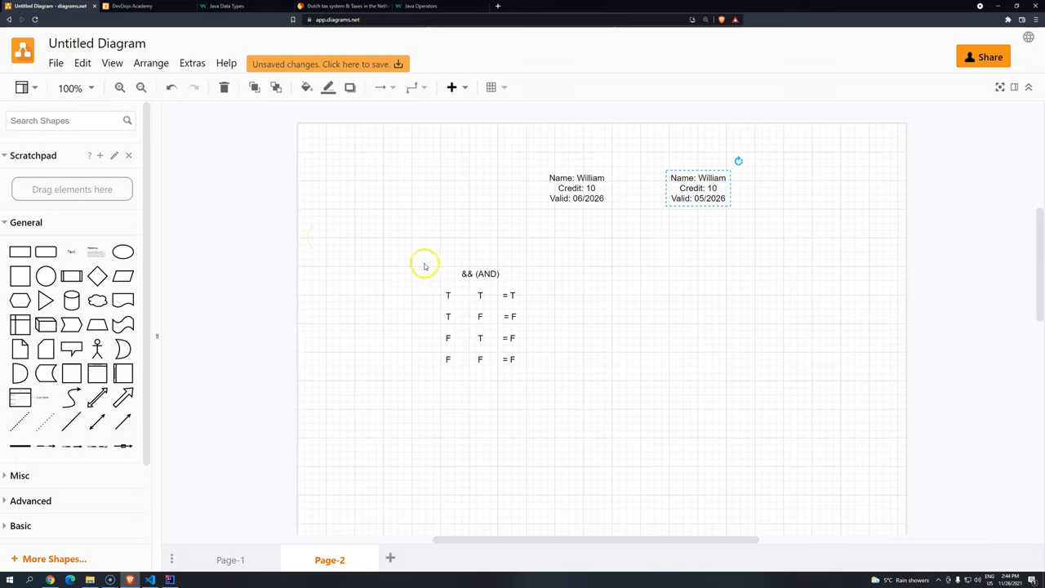
{"action": "mouse_move", "coordinate": [405, 384]}
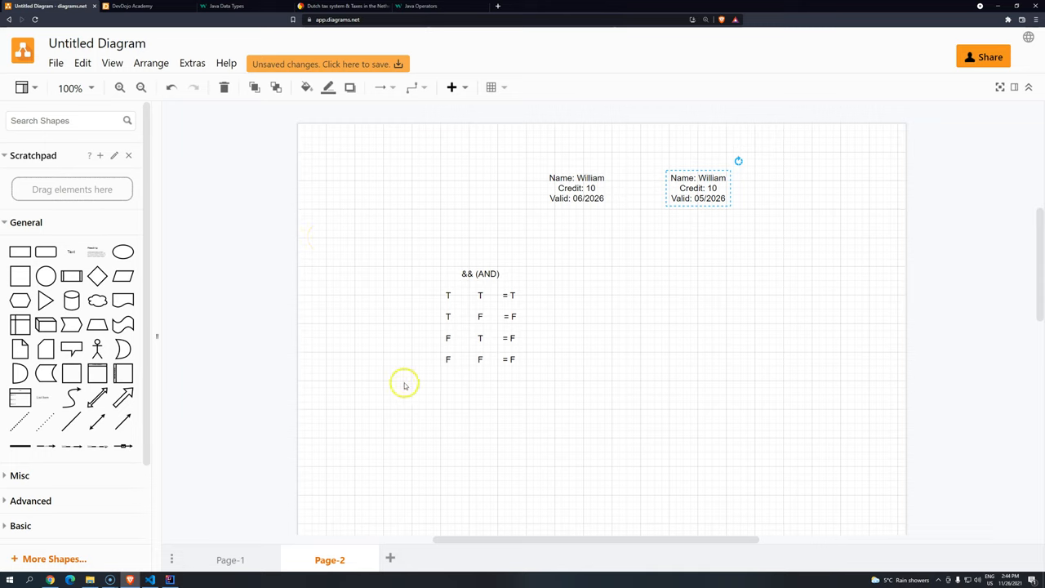